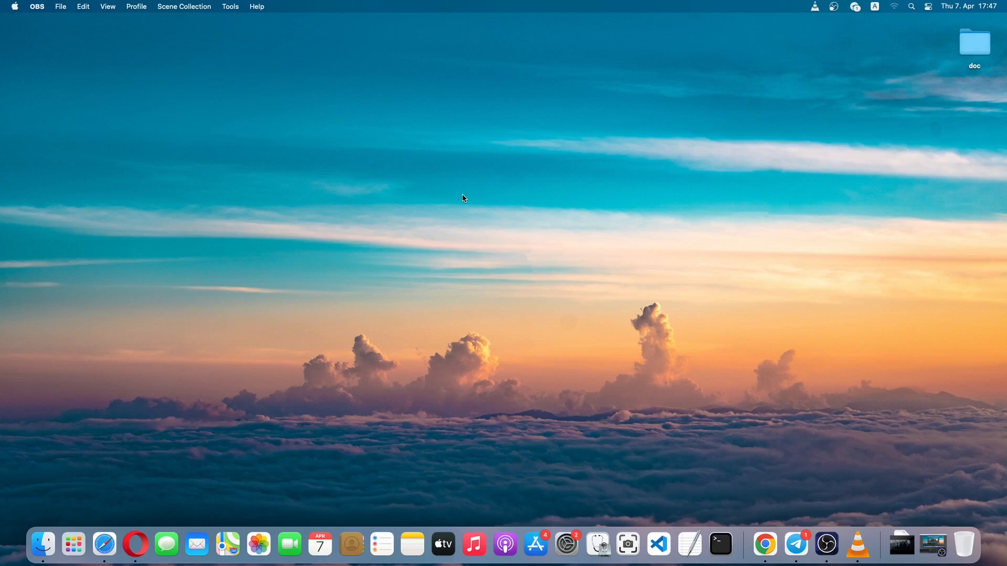
mouse_move(456, 199)
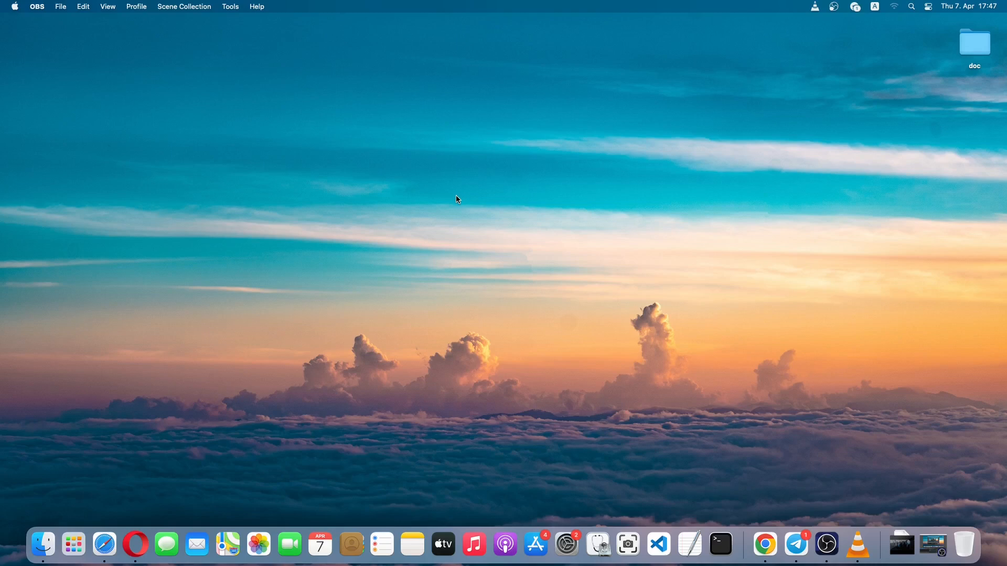
Launch Safari from the Dock to reach the aws.amazon.com homepage.
left_click(104, 545)
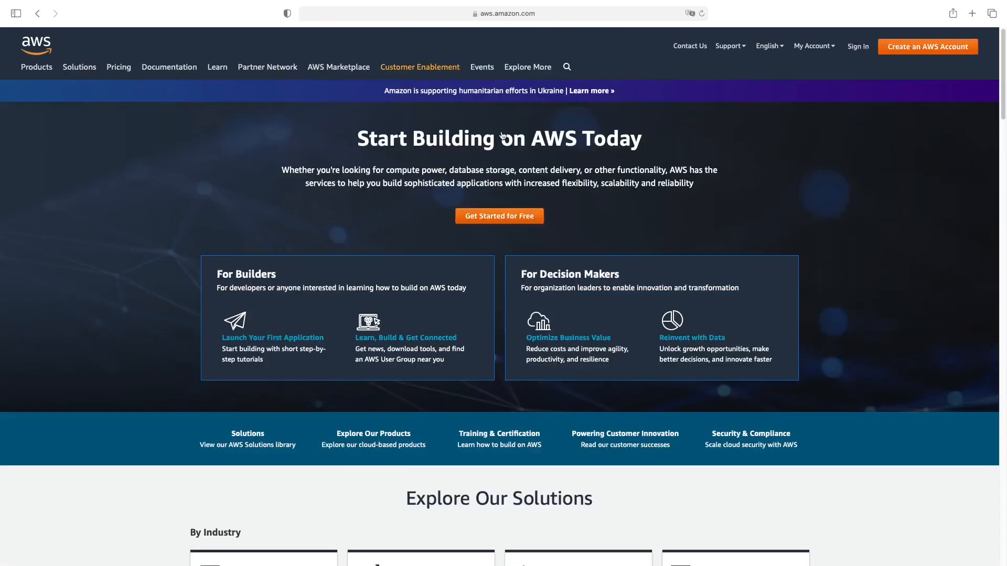
mouse_move(885, 148)
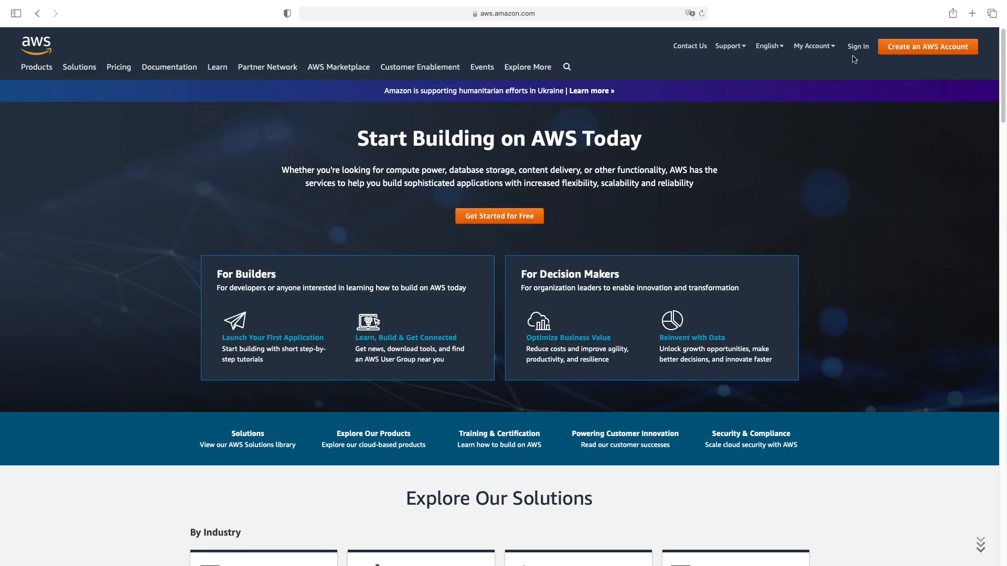
Sign in to the AWS root account from aws.amazon.com to reach the Management Console.
left_click(858, 46)
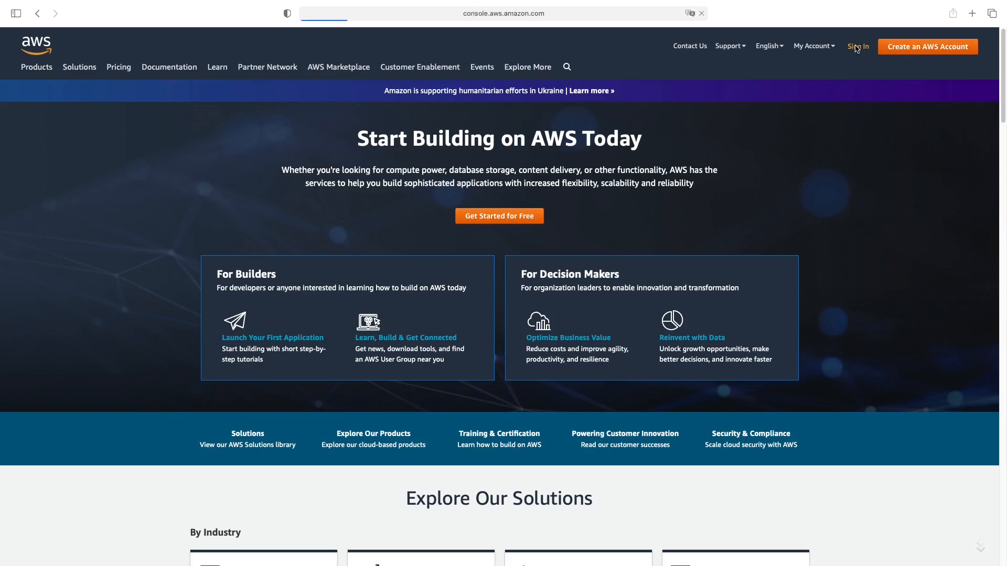
left_click(858, 46)
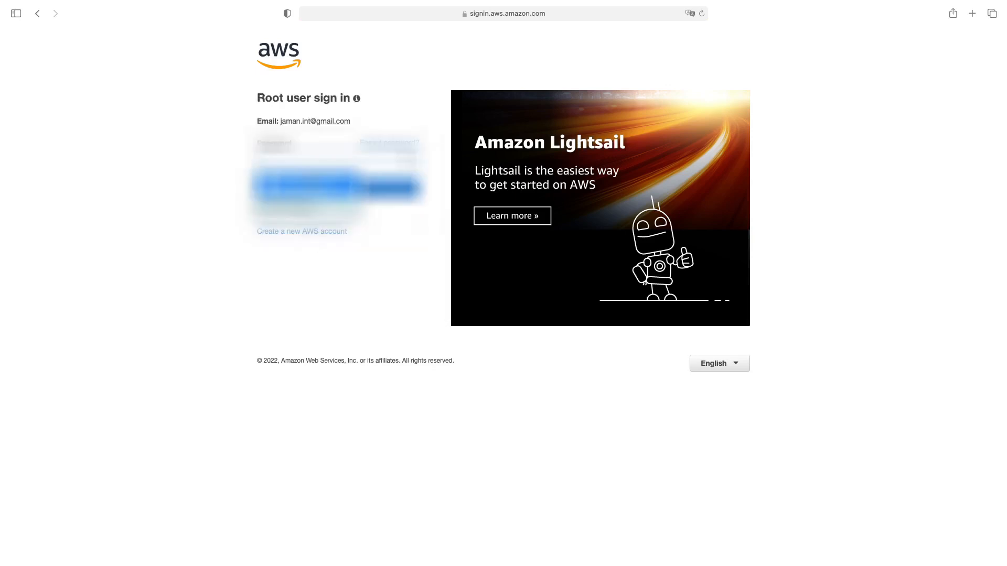
left_click(338, 186)
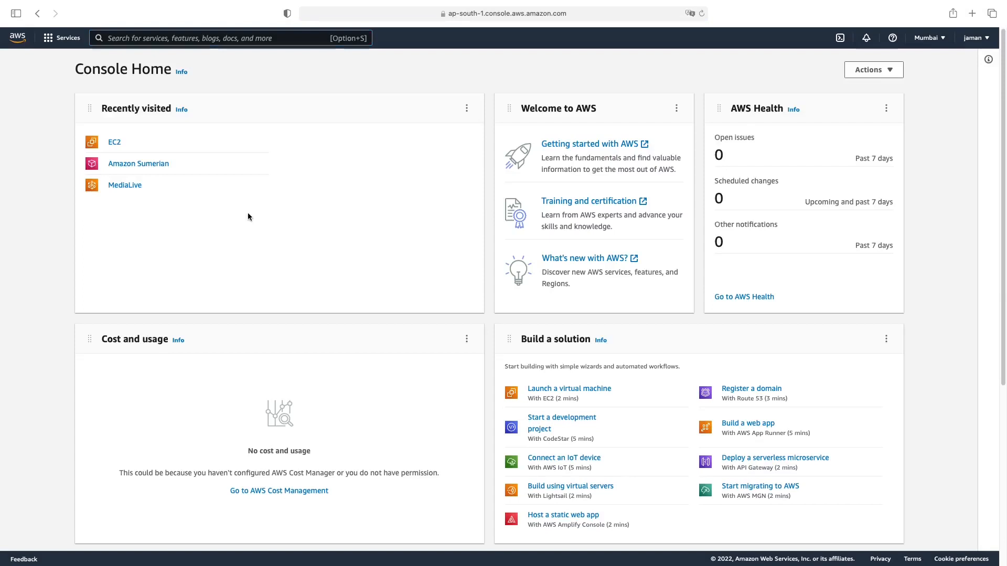
mouse_move(29, 137)
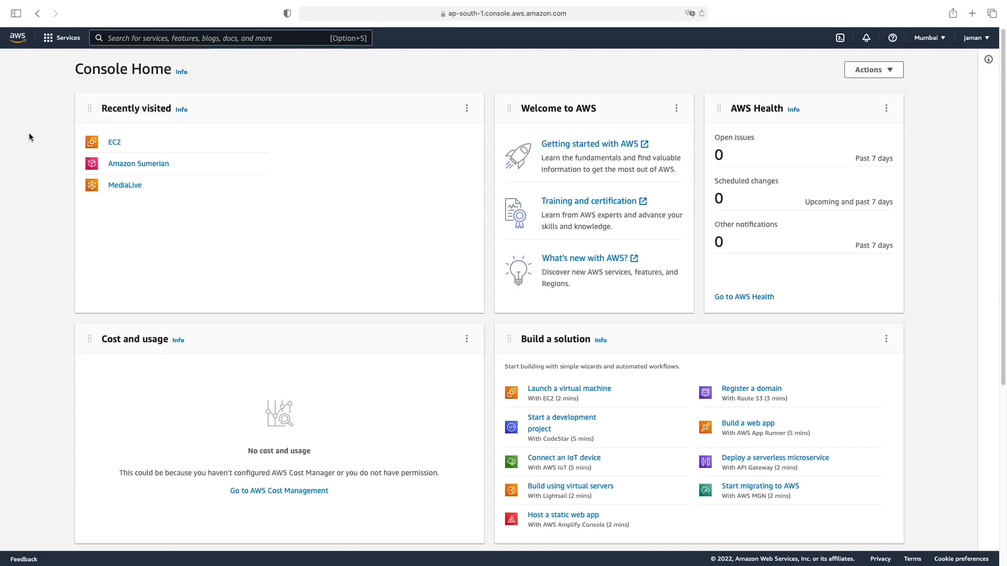
Open EC2 from the Compute category of the Services menu.
left_click(61, 37)
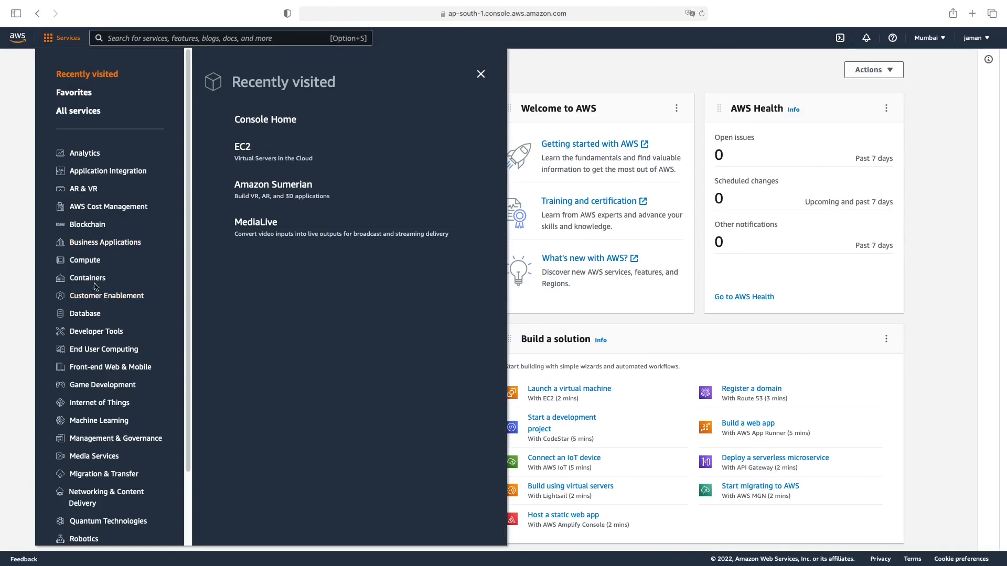
left_click(84, 260)
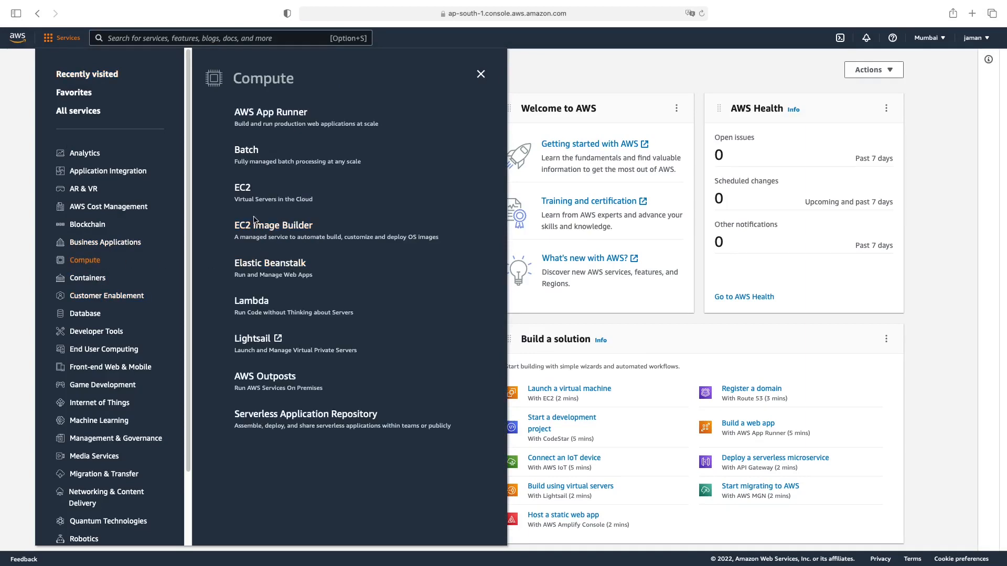
left_click(241, 188)
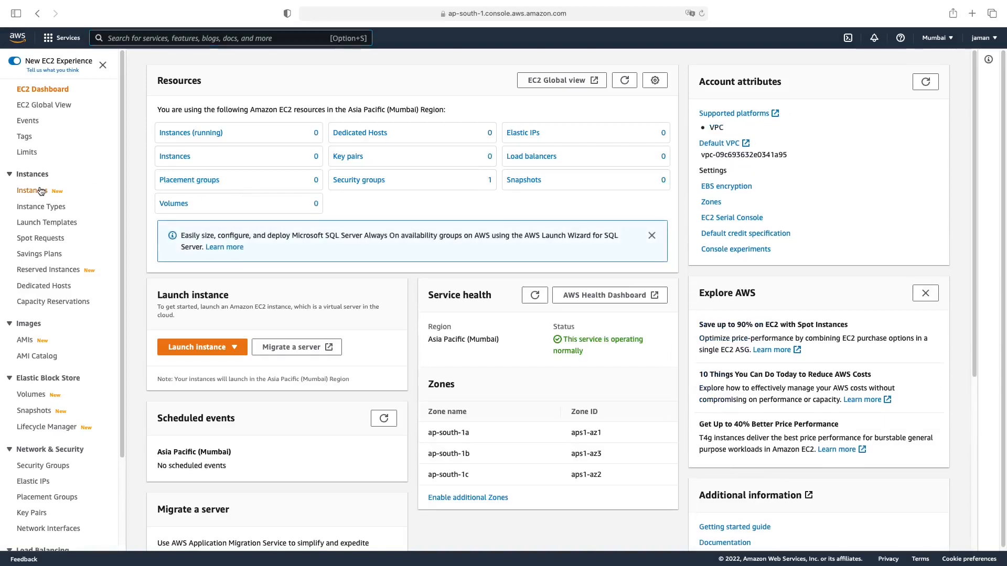
Start a new instance launch from Instances and select the Ubuntu Server 20.04 LTS AMI.
left_click(33, 191)
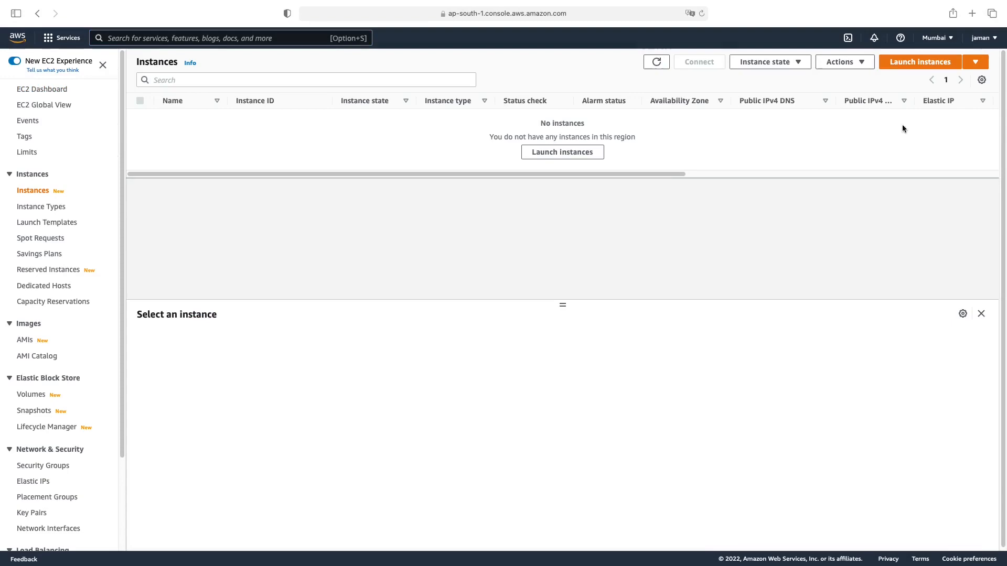
left_click(919, 62)
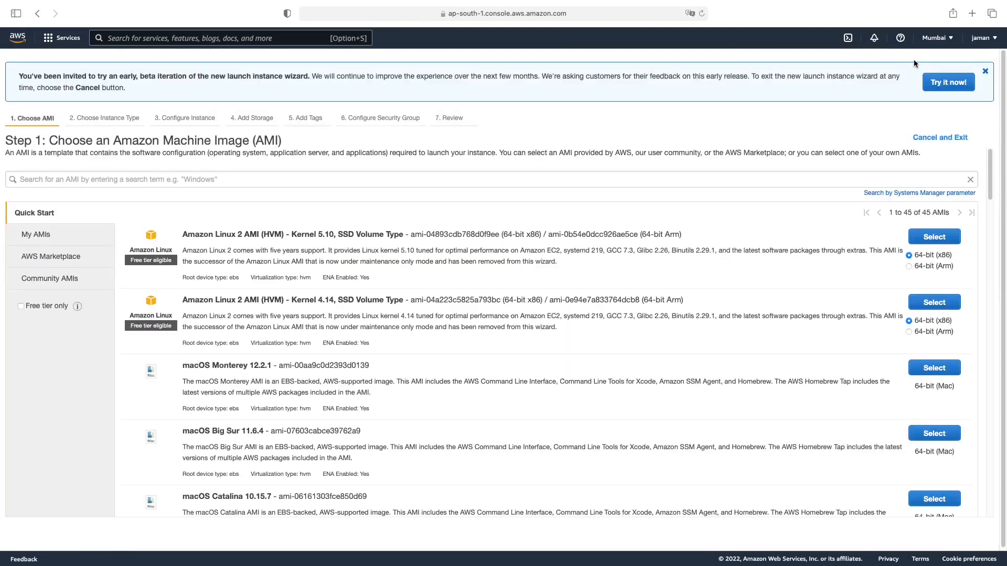
scroll("down", 3)
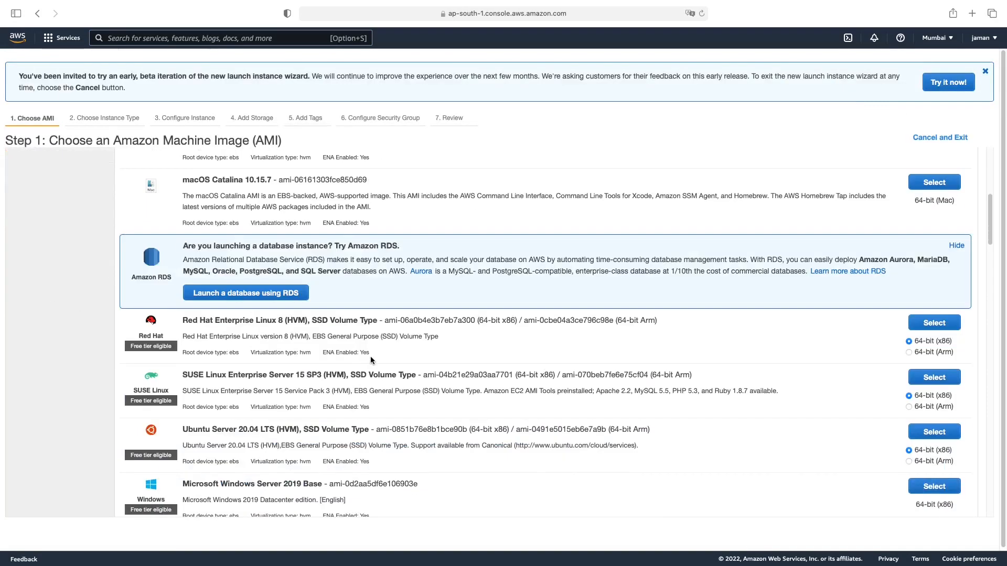
scroll("down", 3)
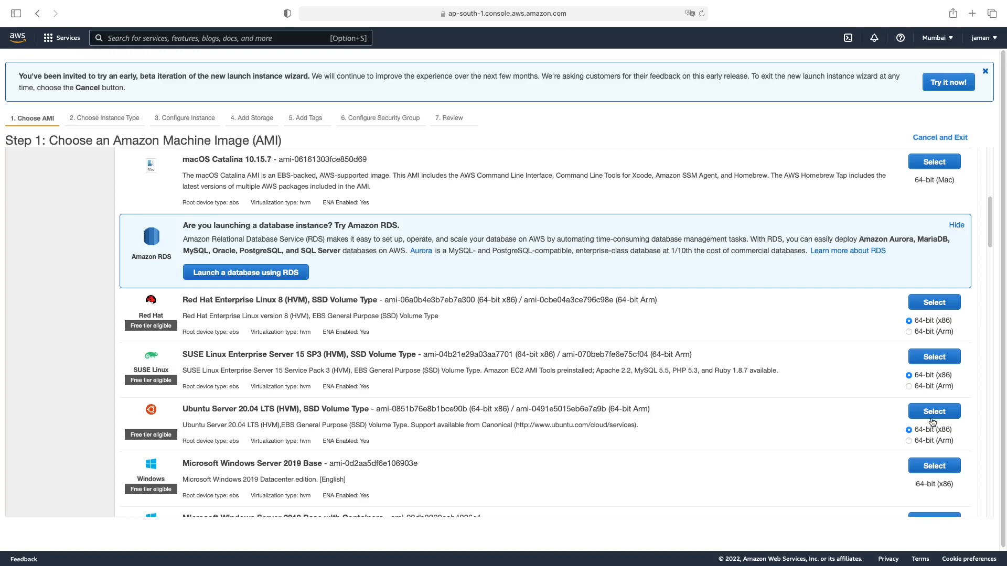
left_click(933, 411)
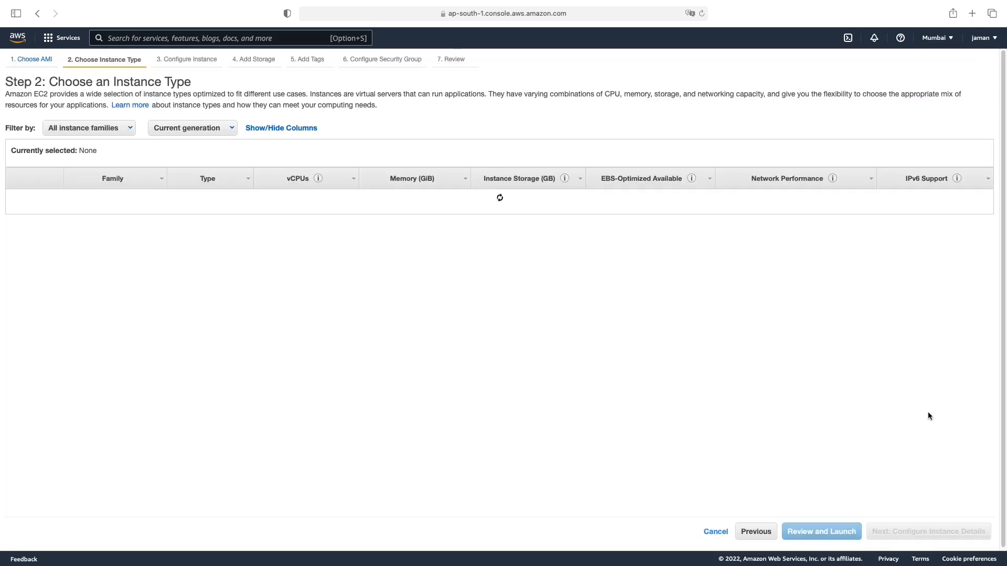
Select the free-tier t2.micro instance type.
left_click(16, 223)
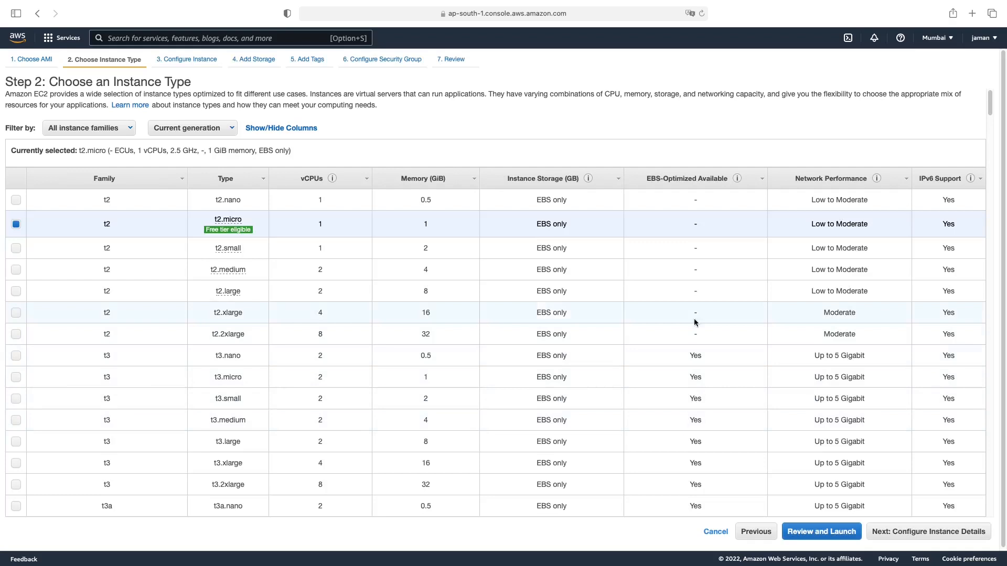
mouse_move(228, 229)
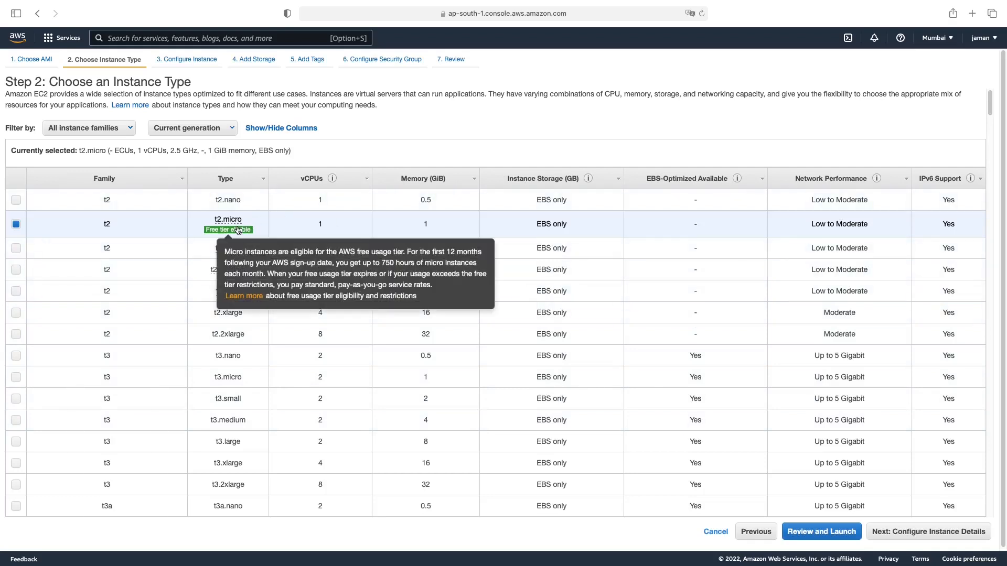
mouse_move(246, 226)
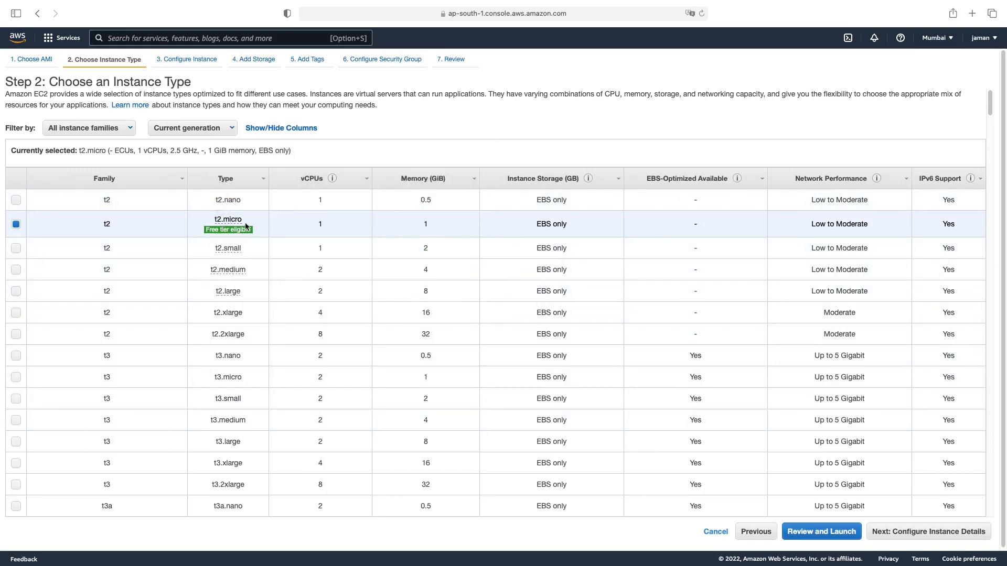
mouse_move(305, 228)
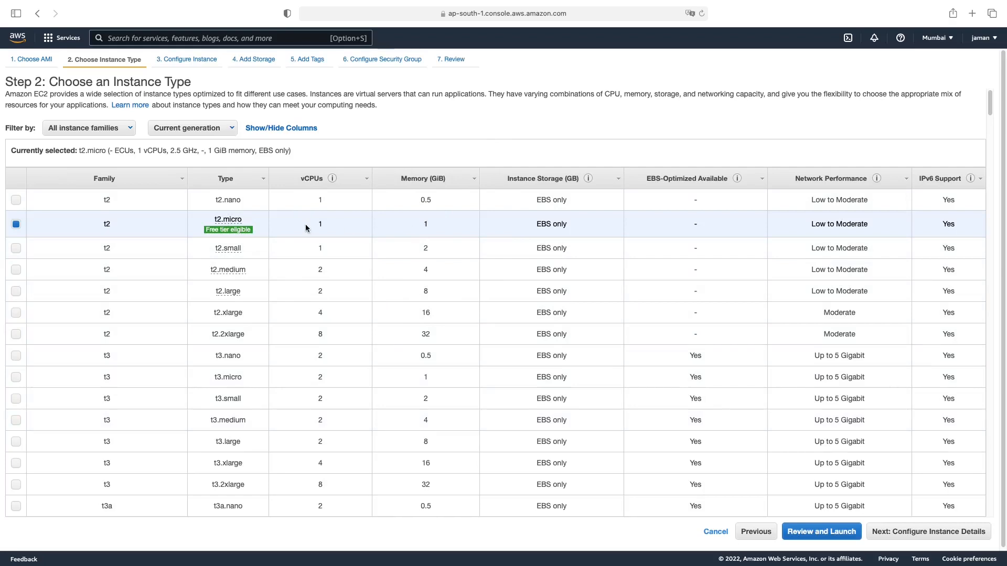
mouse_move(891, 489)
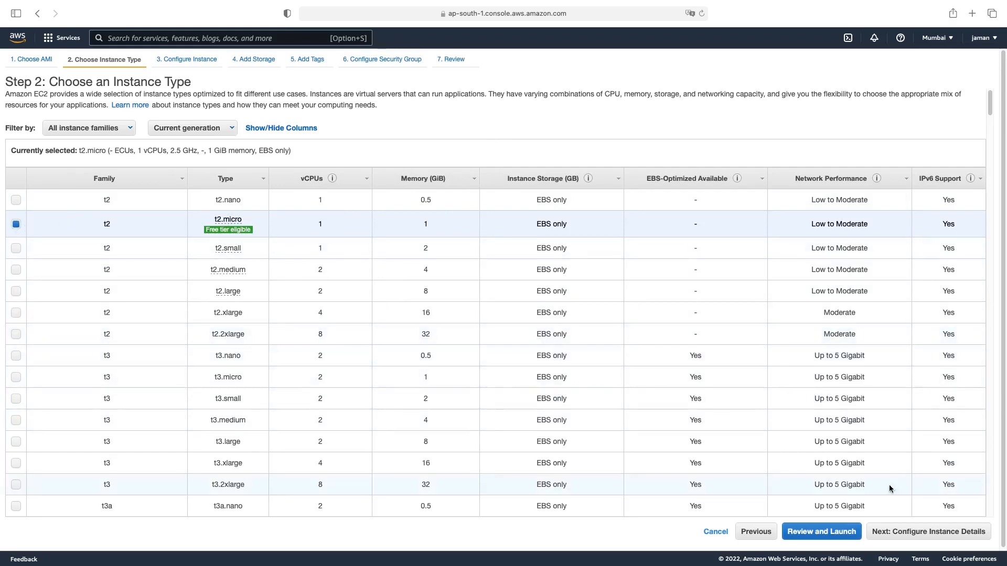
mouse_move(923, 540)
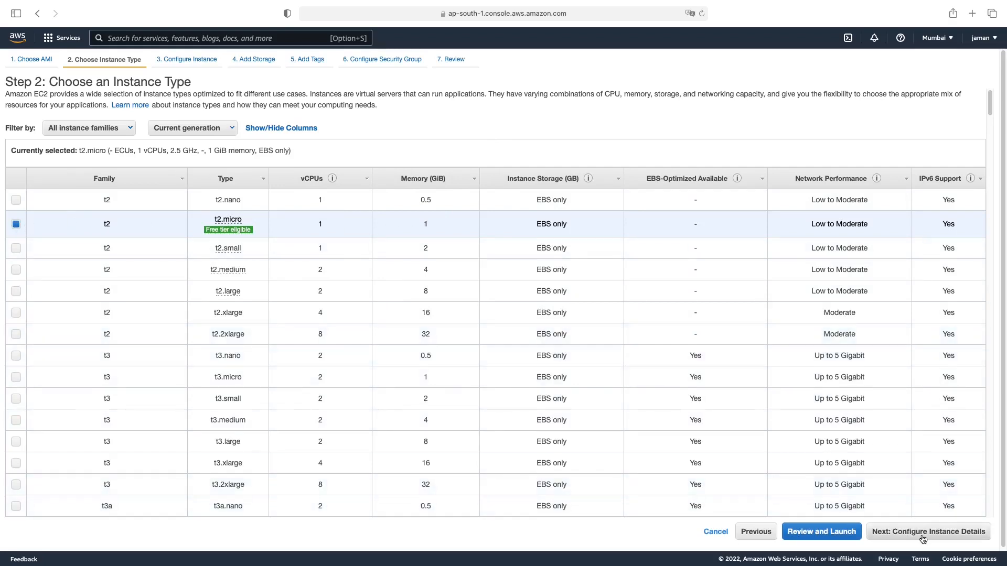
Keep the default instance details and continue to the Add Storage step.
left_click(927, 531)
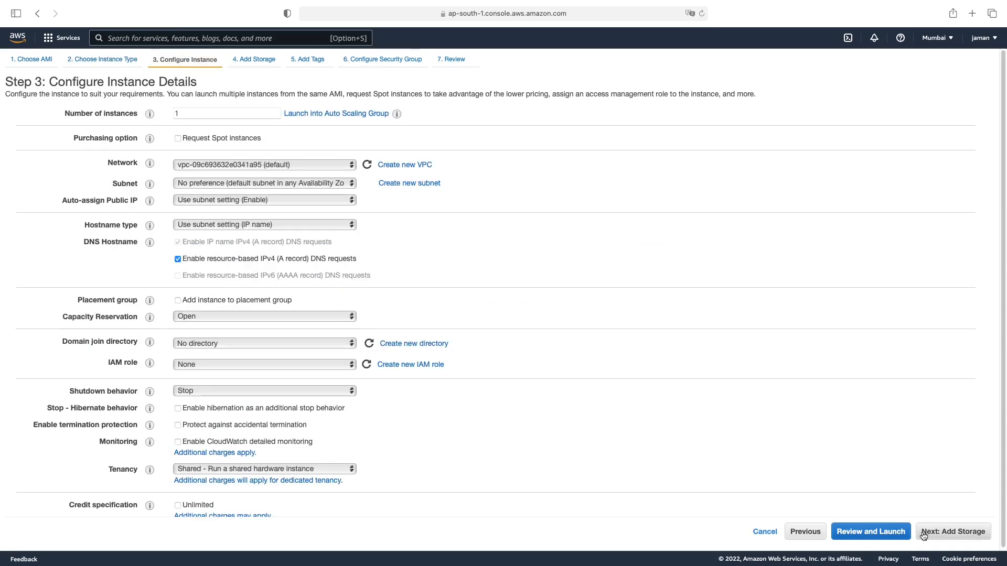
mouse_move(741, 358)
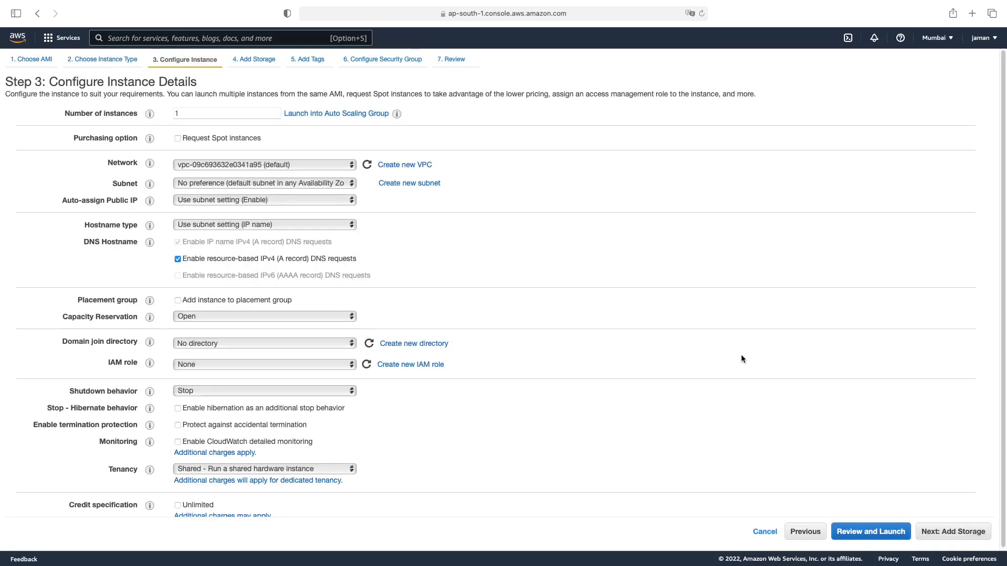
scroll("down", 3)
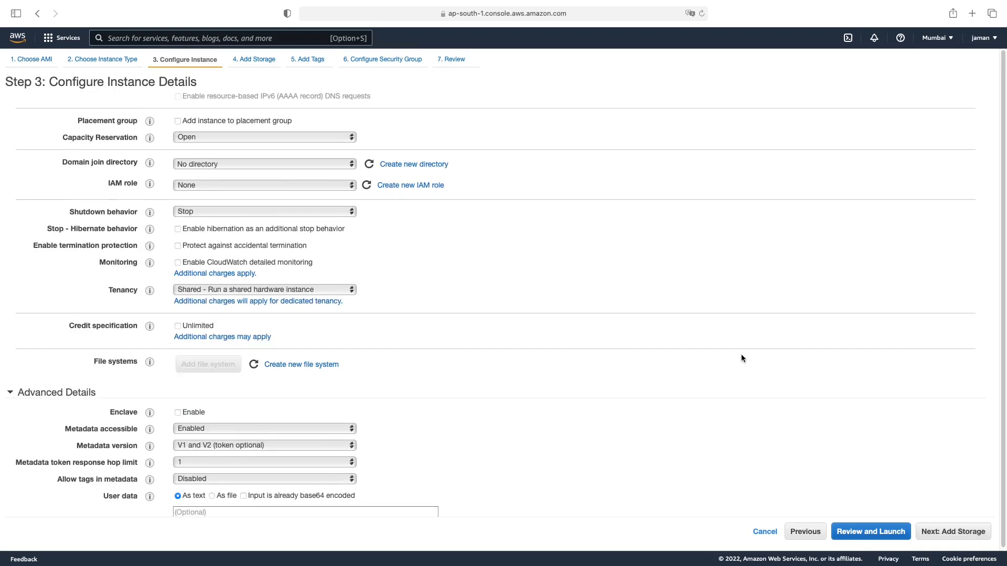
scroll("down", 3)
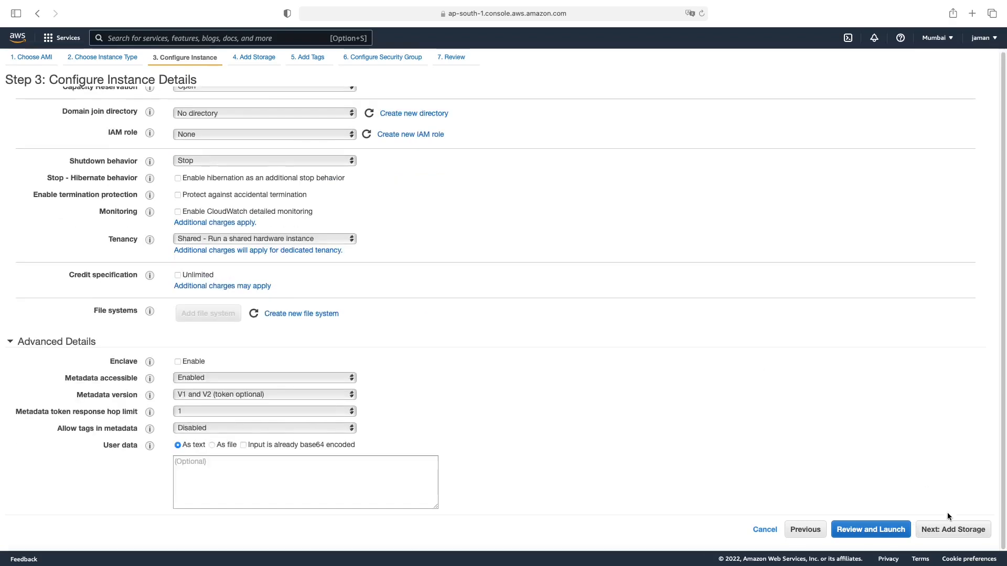
left_click(953, 530)
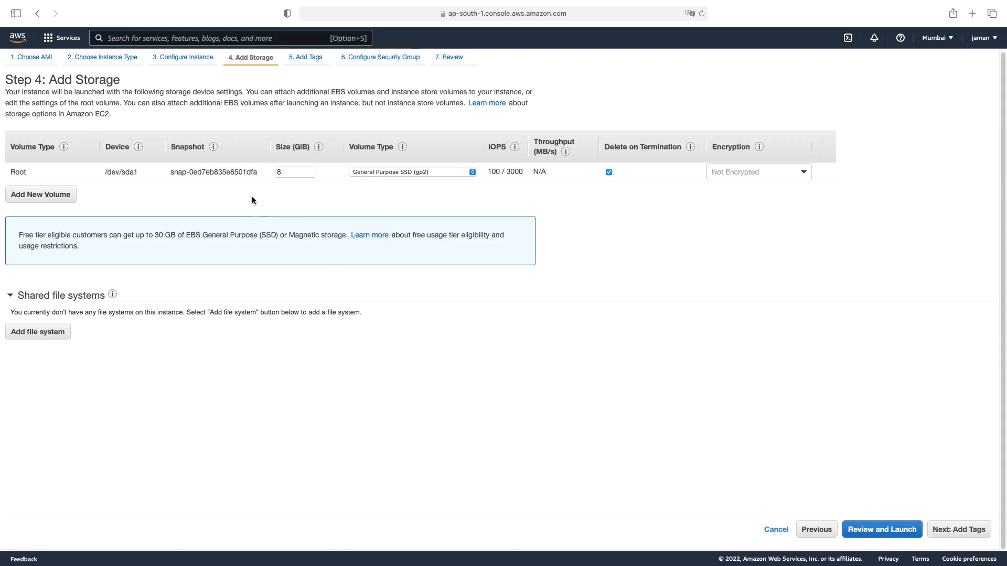
Resize the root volume from 8 to 10 GiB and switch it to gp3.
left_click(295, 171)
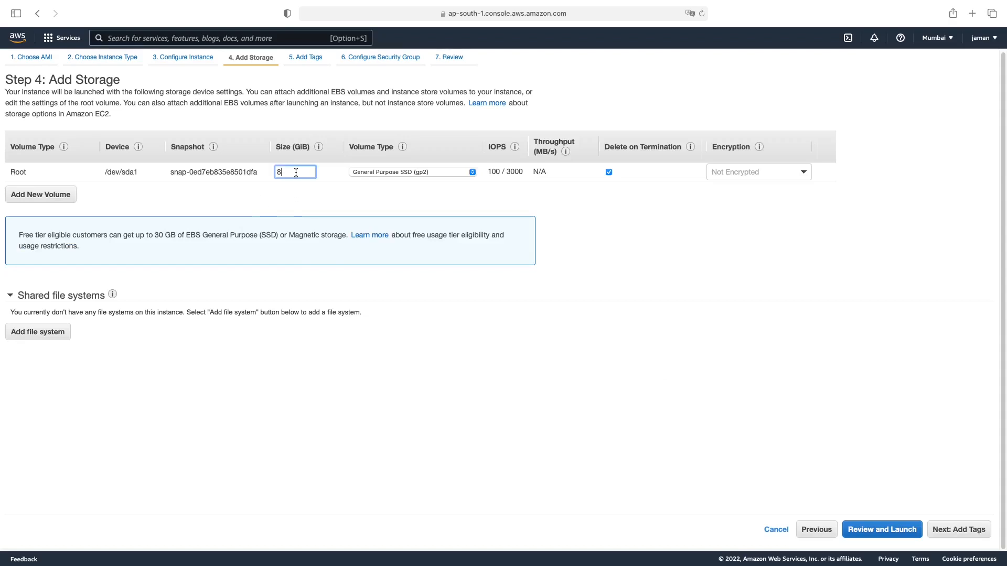
type("10")
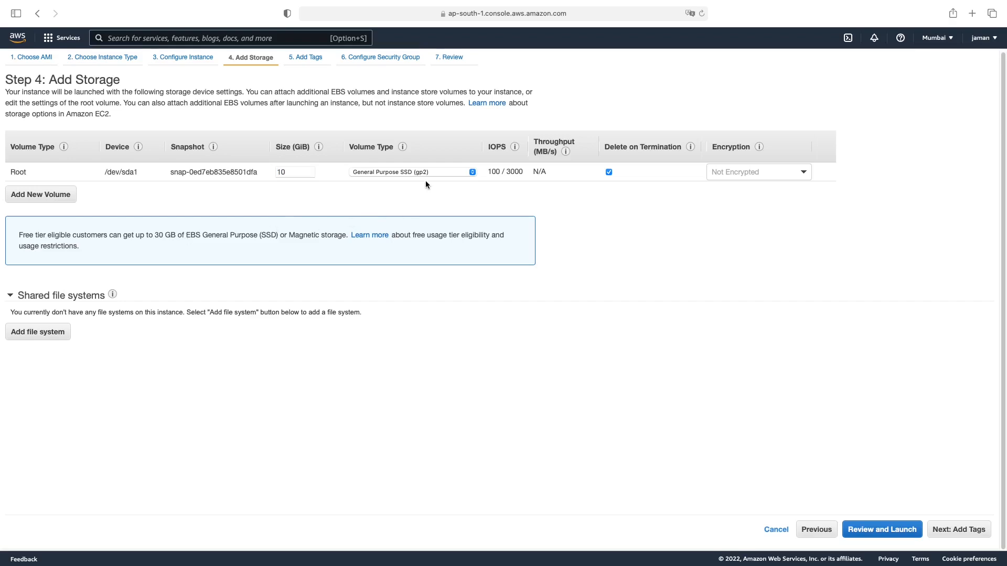
left_click(411, 172)
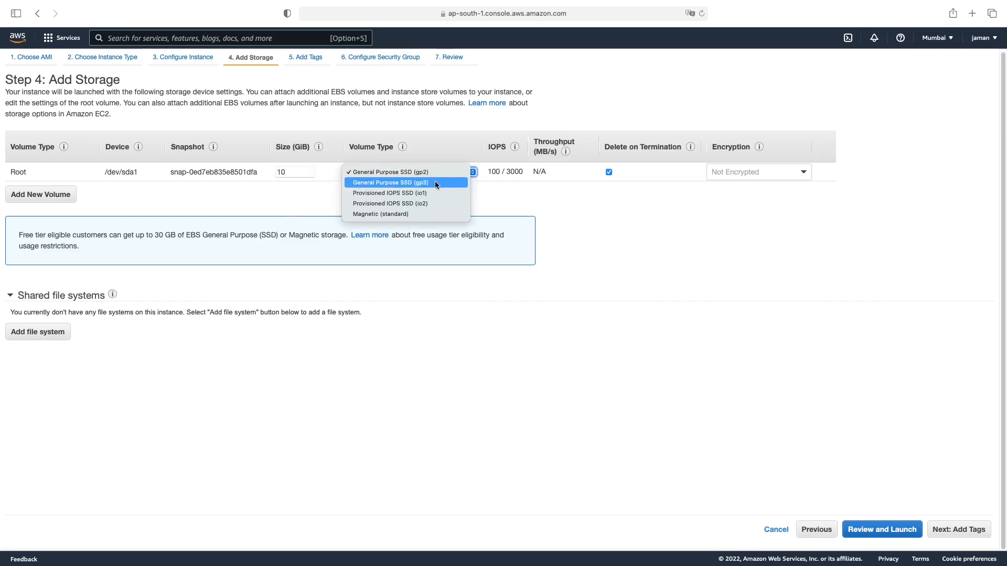
left_click(389, 183)
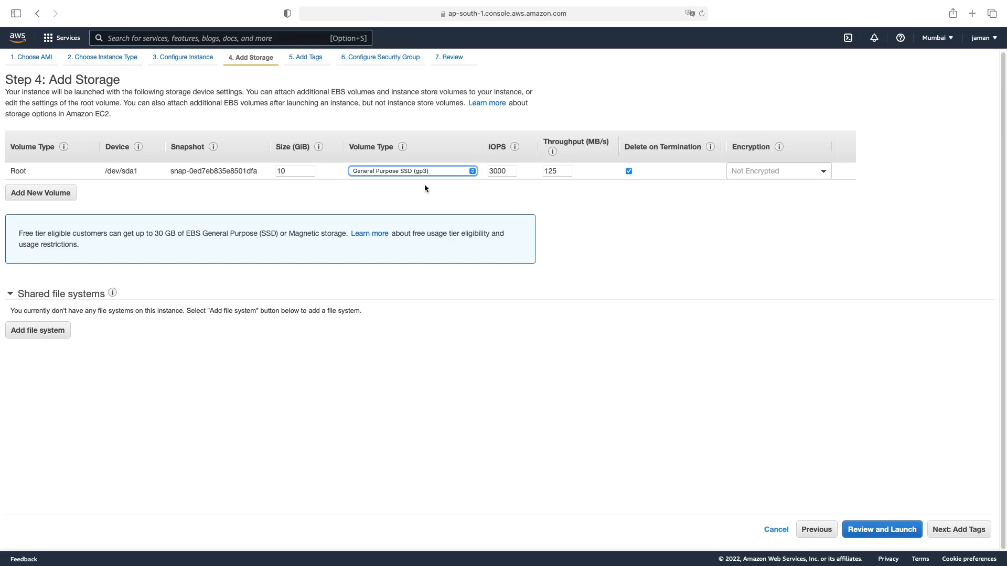
mouse_move(503, 198)
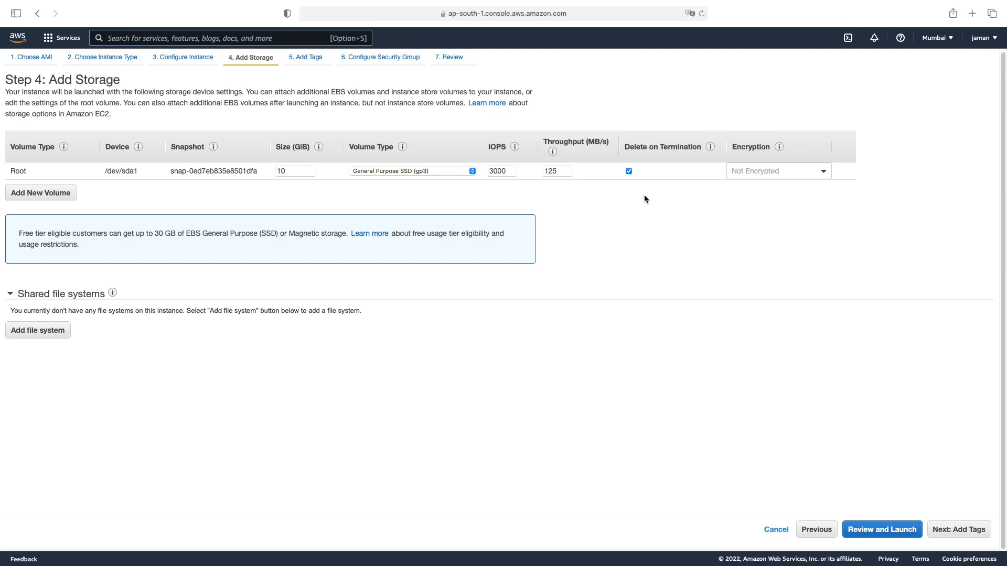
mouse_move(958, 517)
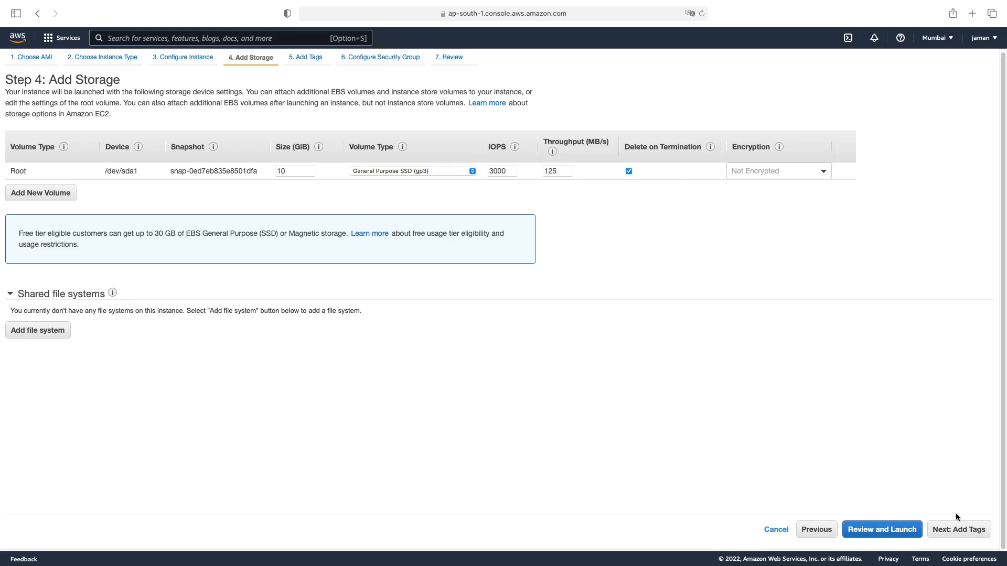
Add a tag with key Name and value Ubuntu-20.
left_click(958, 529)
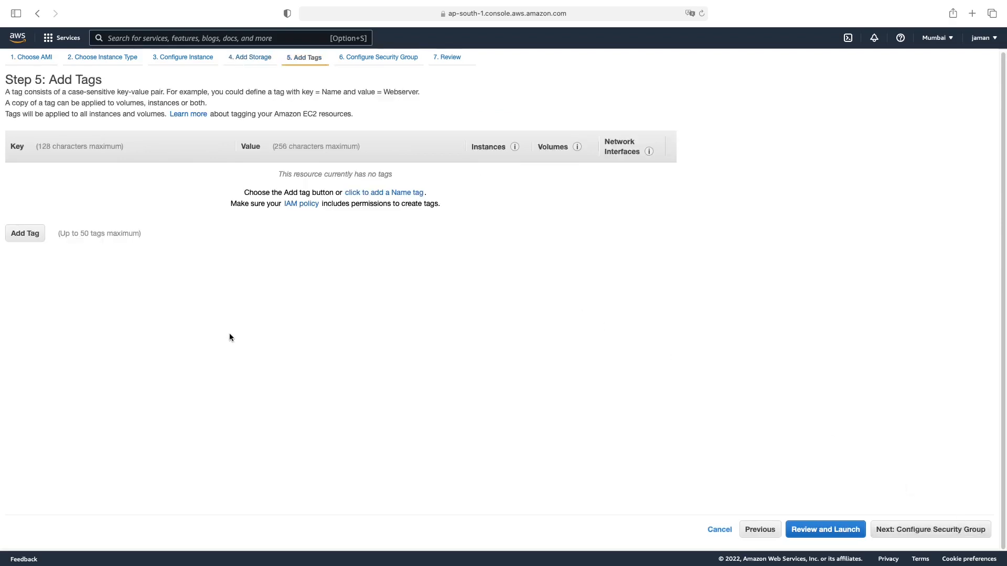
mouse_move(25, 233)
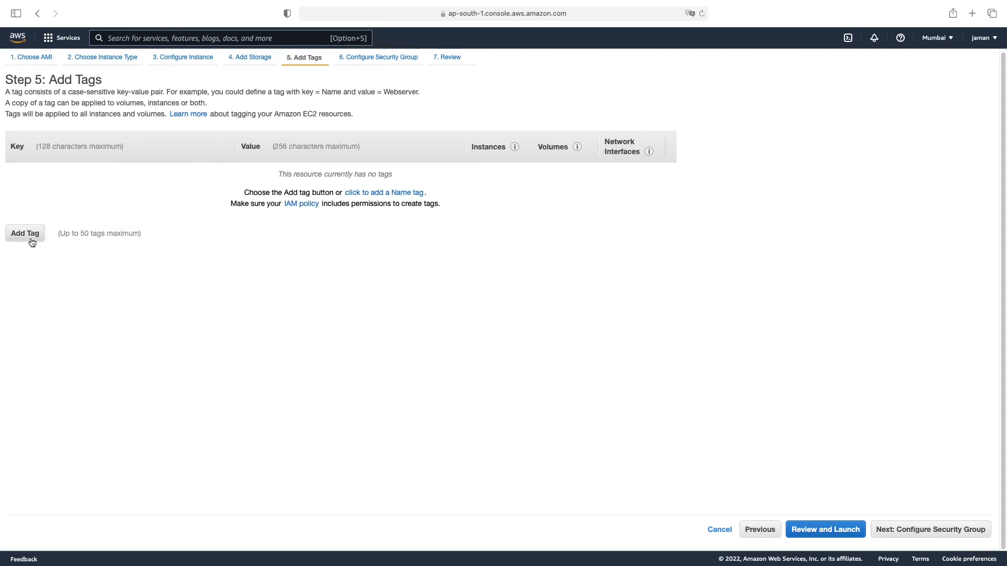
left_click(24, 232)
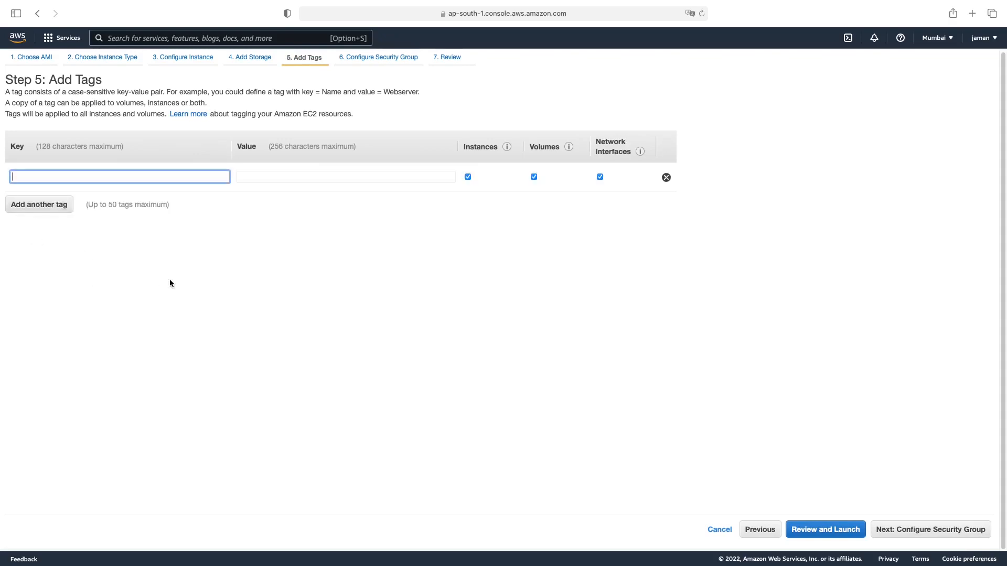
type("Na")
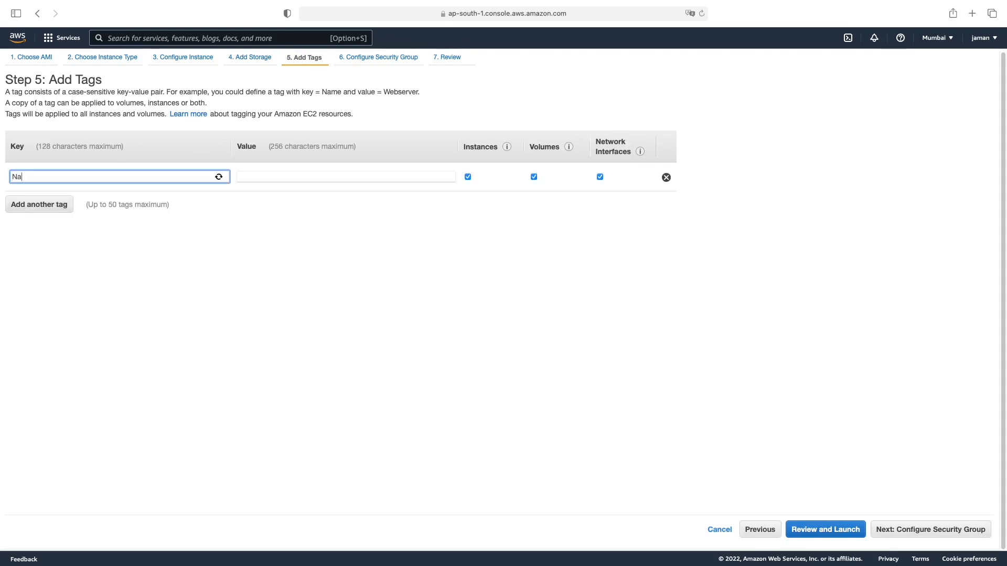
type("me")
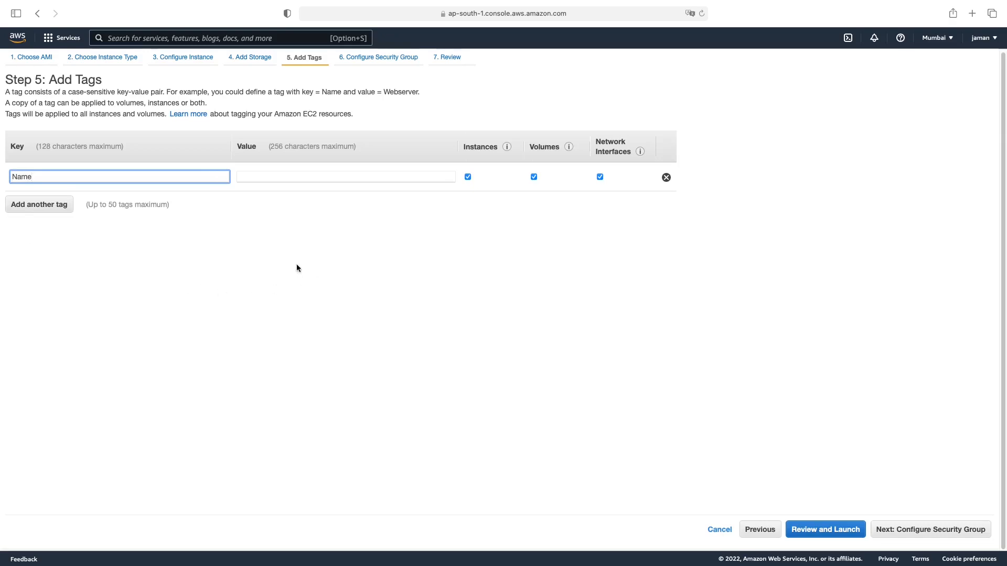
left_click(345, 177)
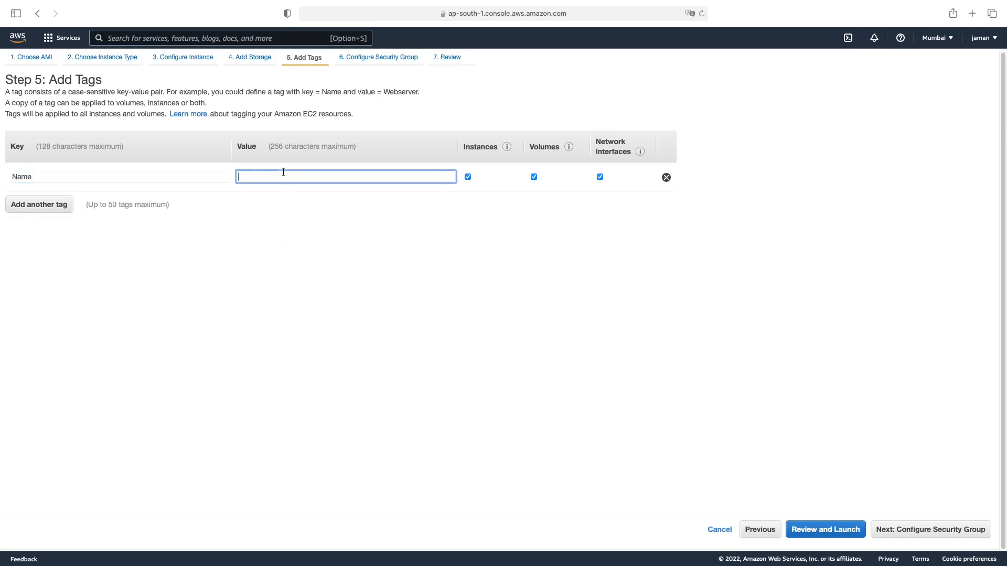
type("Ubuntu")
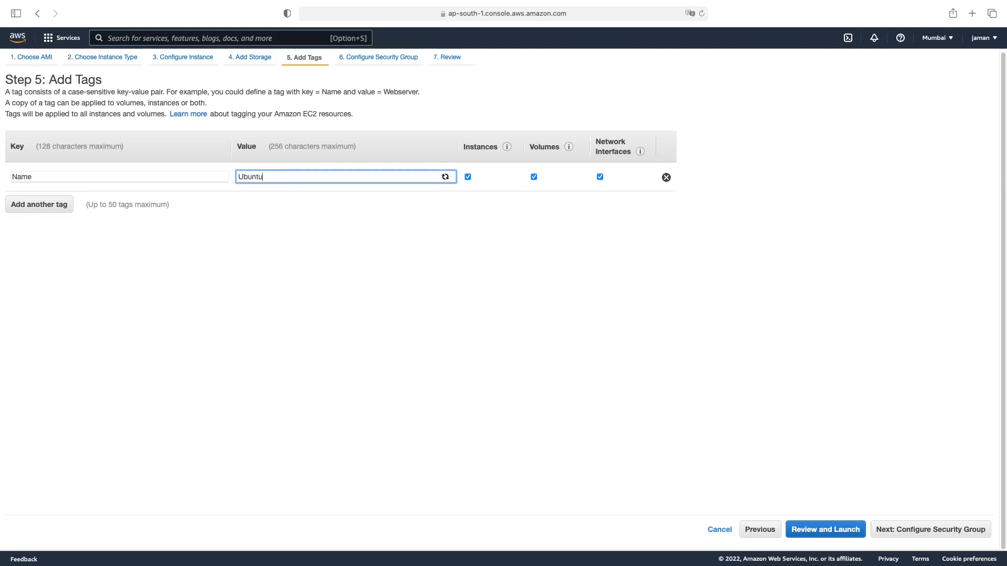
type("-20")
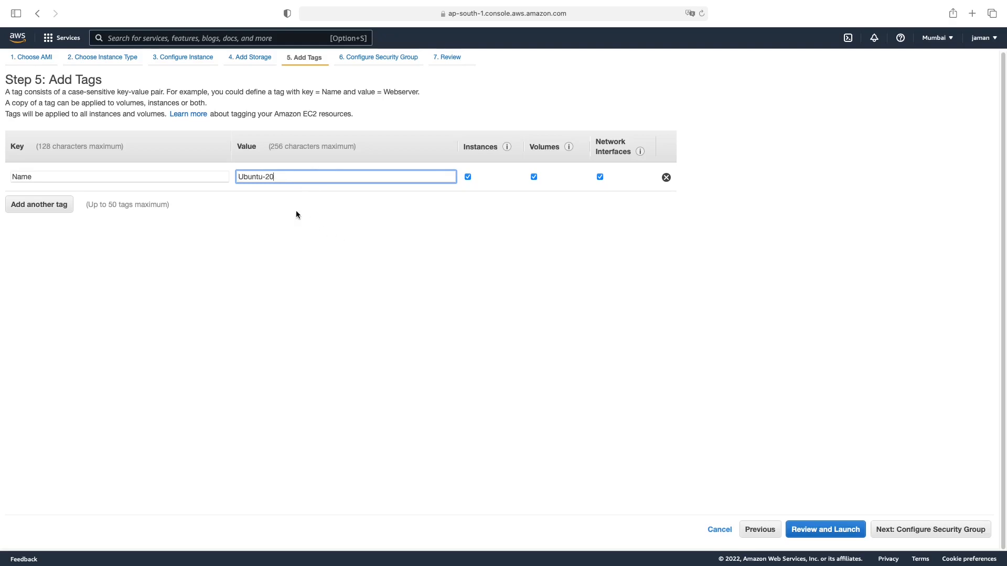
mouse_move(566, 300)
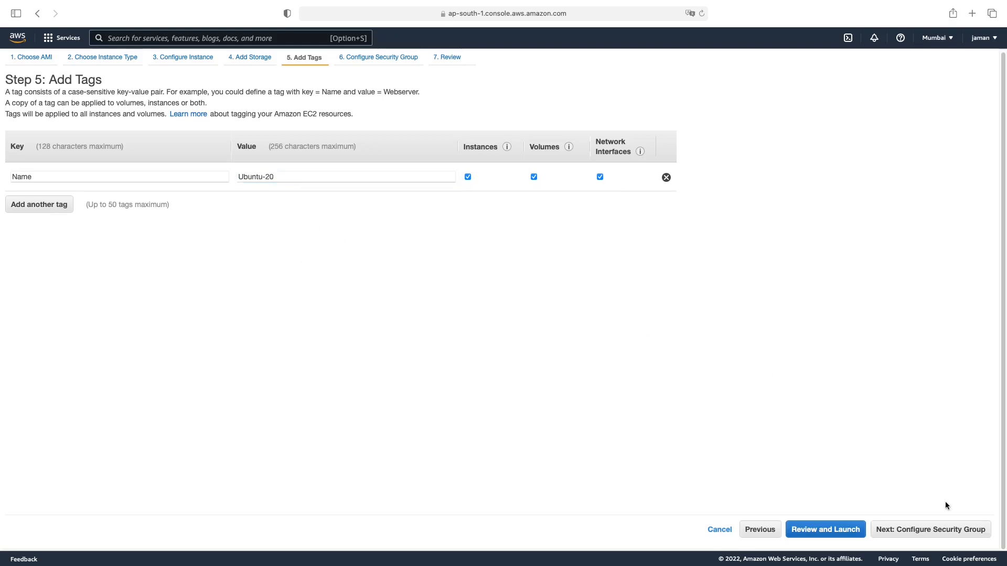
Change the security group rule from SSH to All traffic with source Anywhere.
left_click(930, 529)
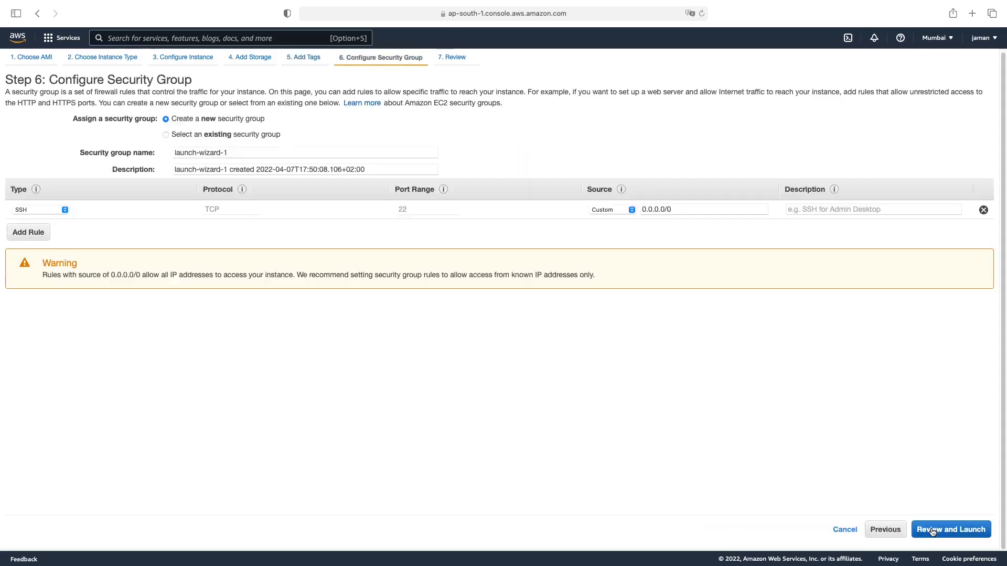
mouse_move(403, 390)
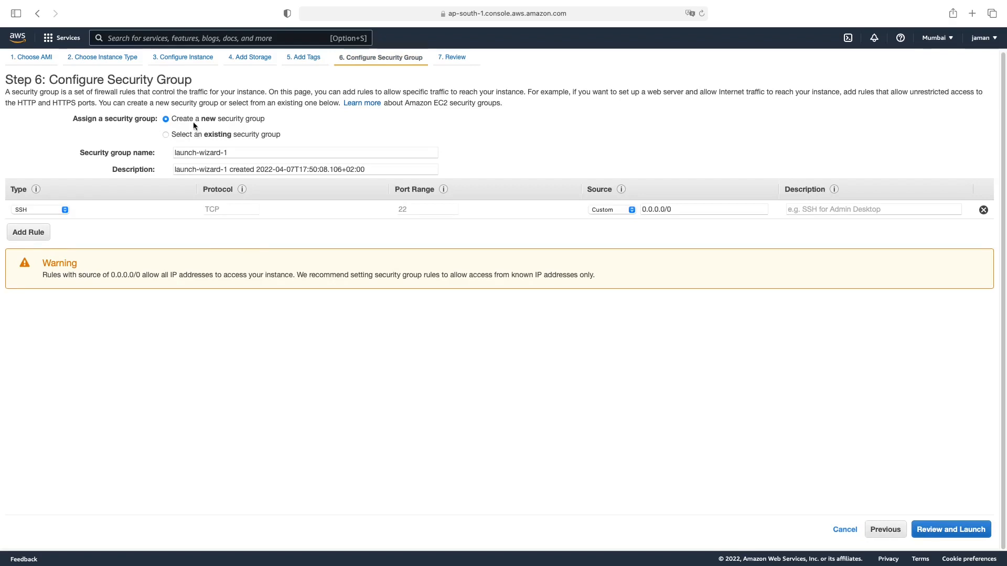
mouse_move(195, 126)
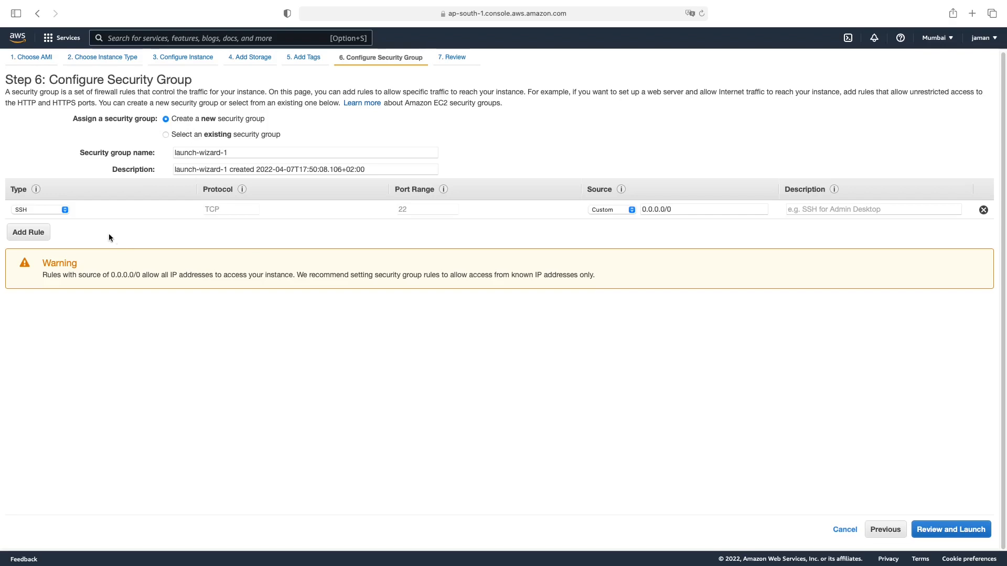
left_click(36, 209)
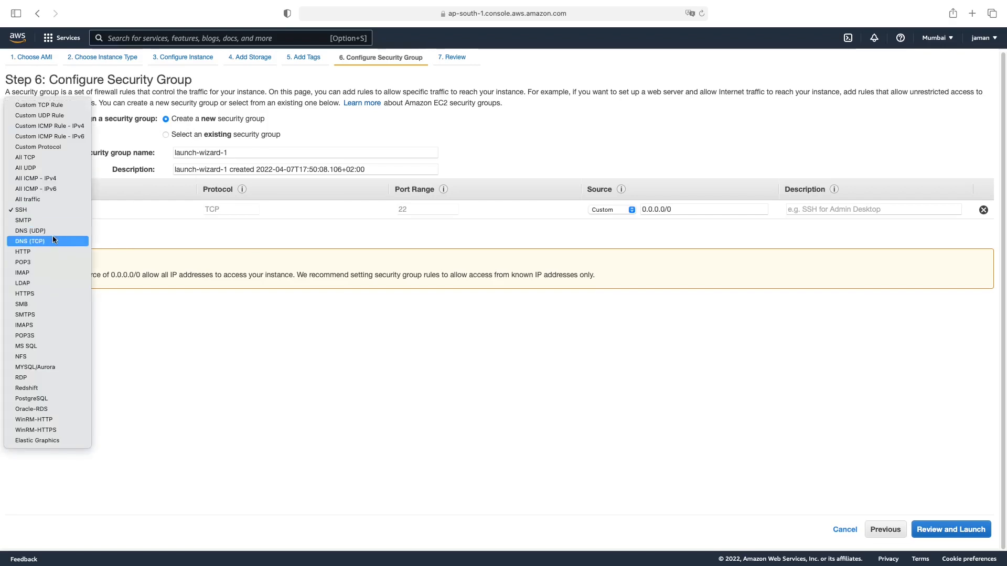
left_click(27, 199)
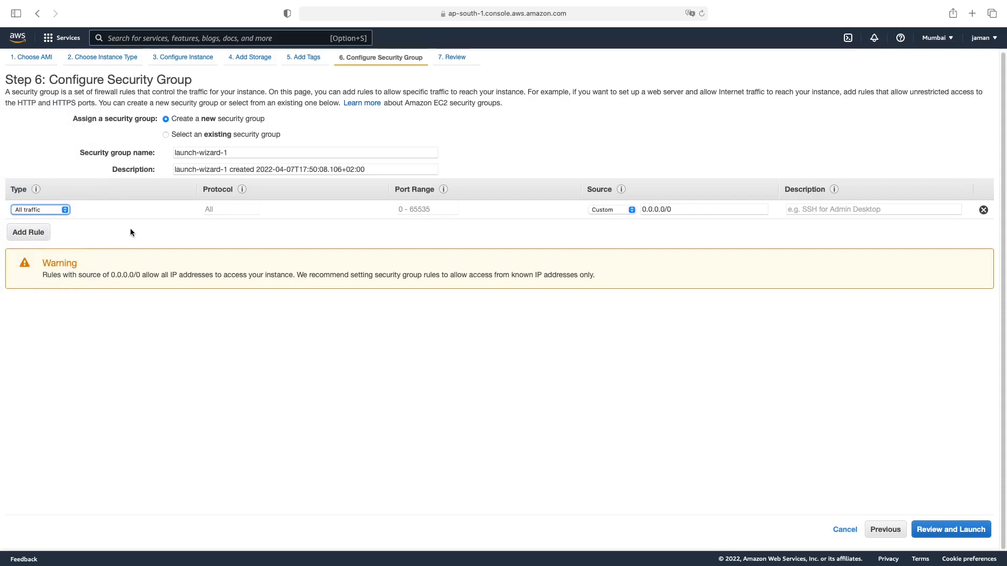
left_click(611, 209)
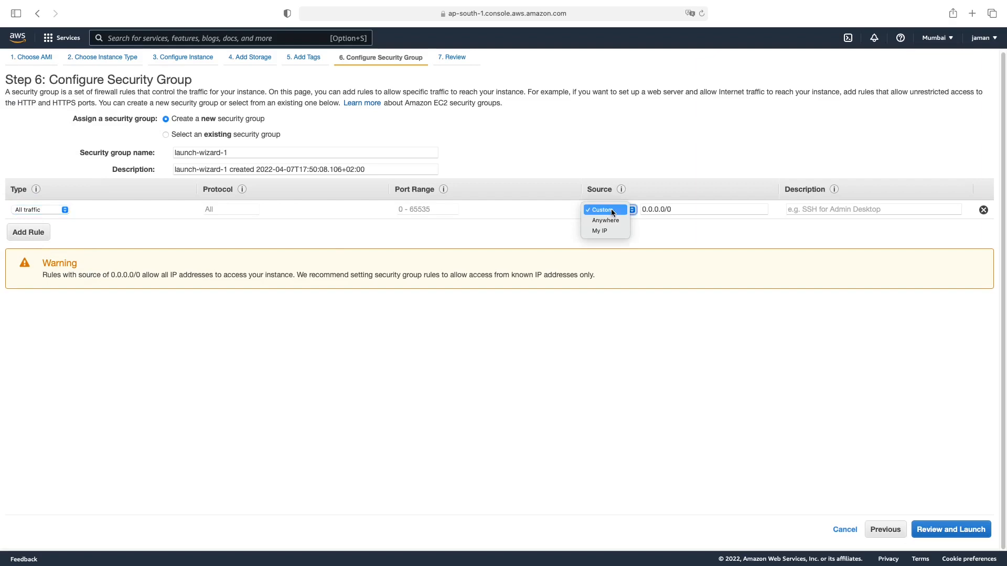
mouse_move(603, 221)
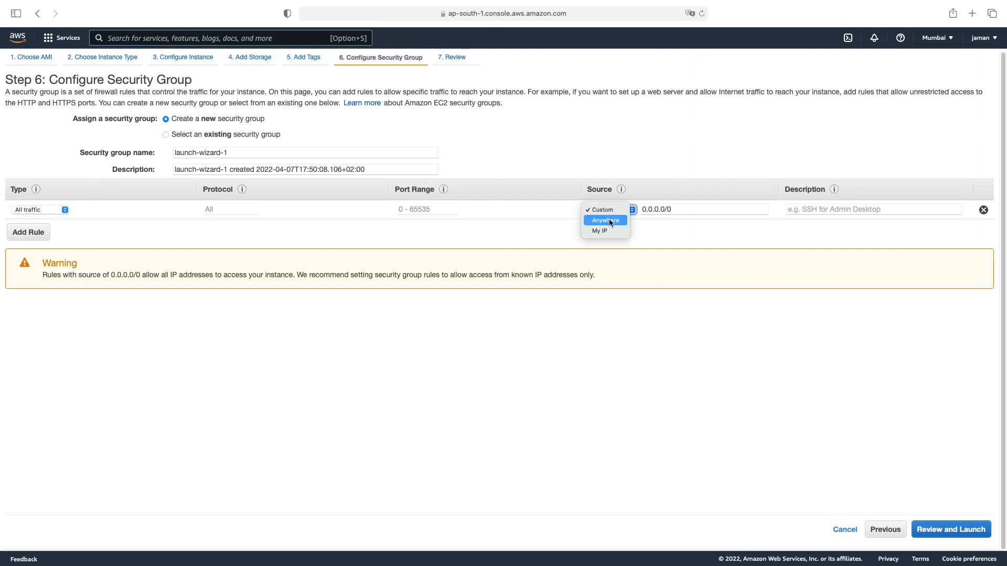
left_click(604, 220)
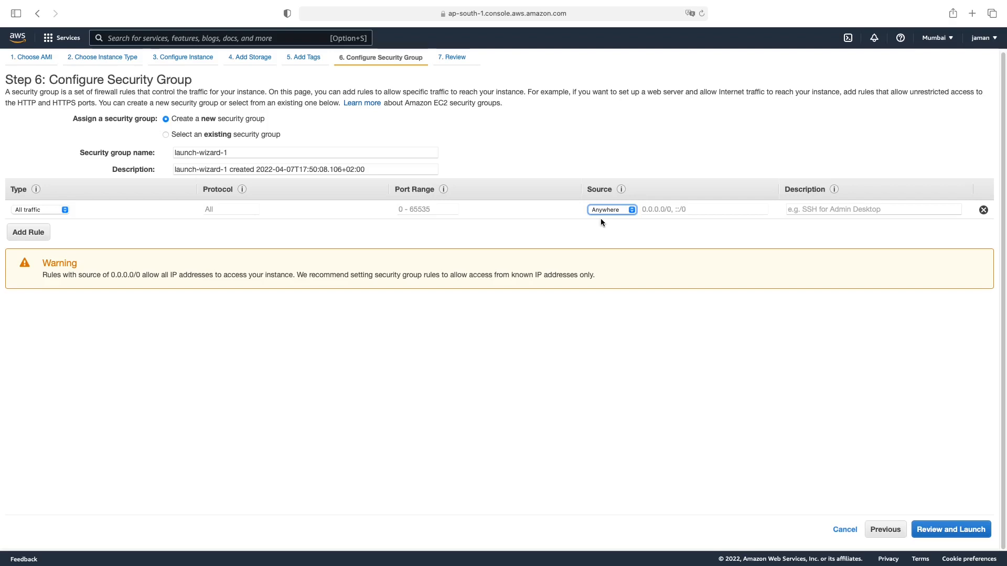
mouse_move(602, 223)
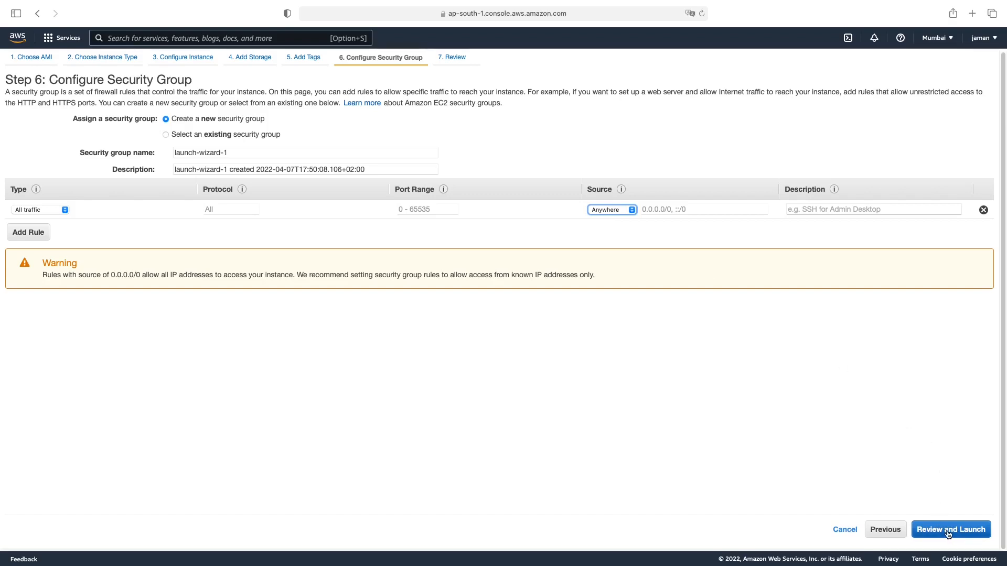
Review the Step 7 launch summary, expanding the 10 GiB gp3 storage details.
left_click(950, 529)
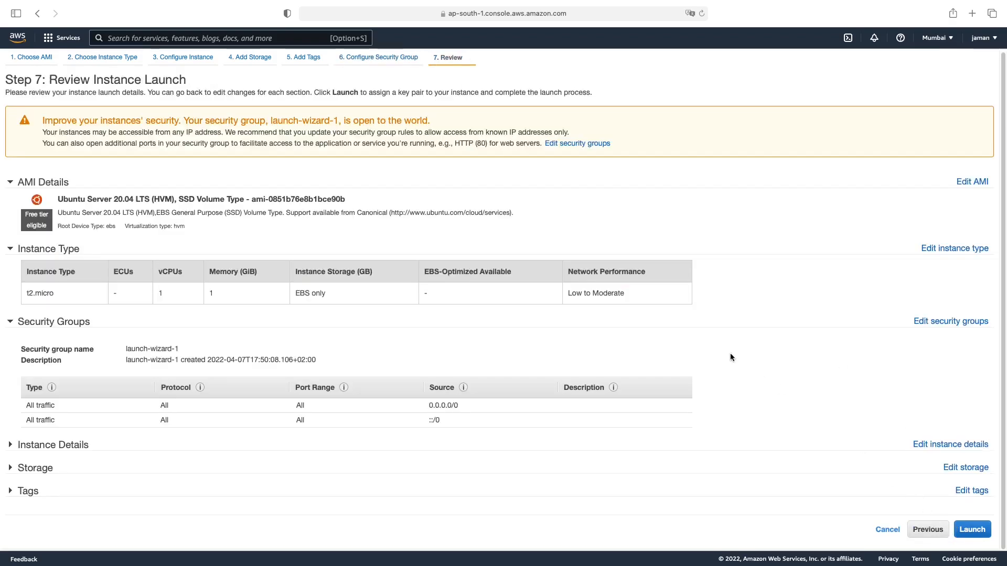
mouse_move(716, 341)
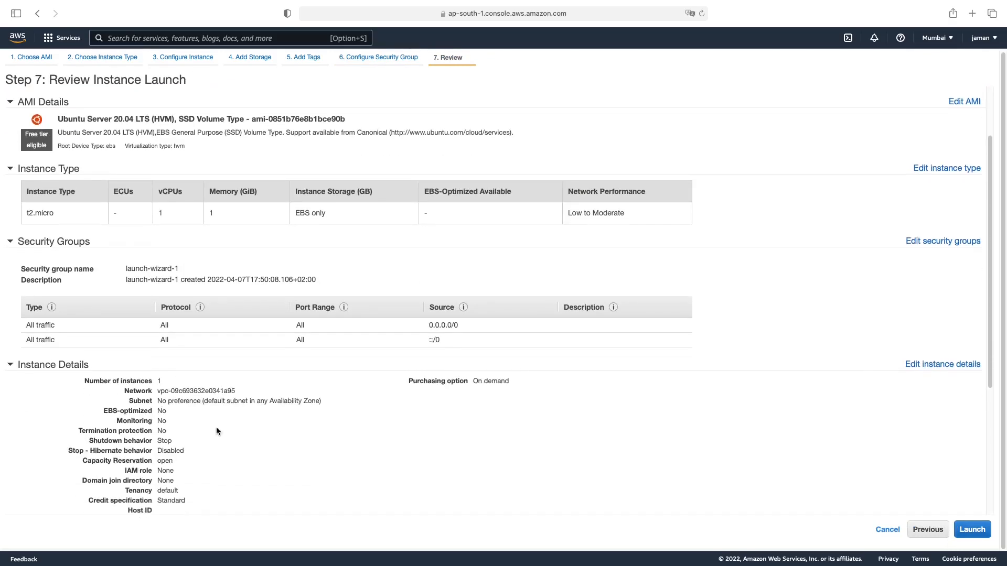
scroll("down", 3)
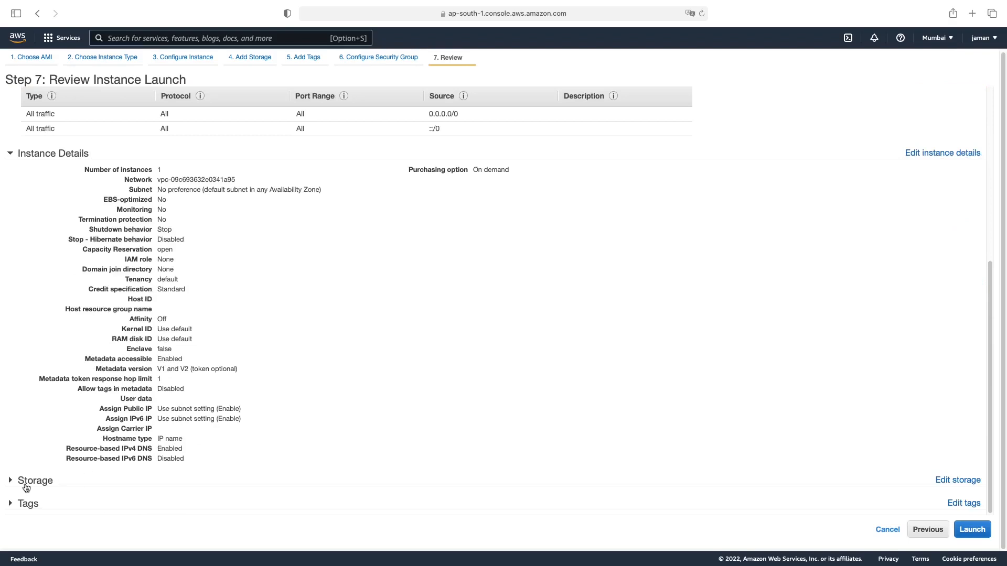
left_click(34, 480)
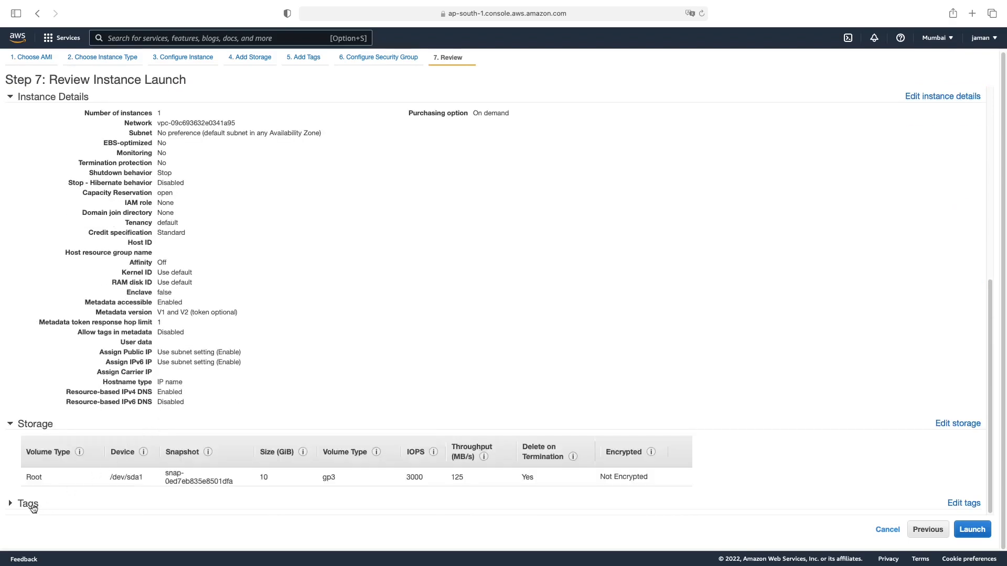
scroll("down", 3)
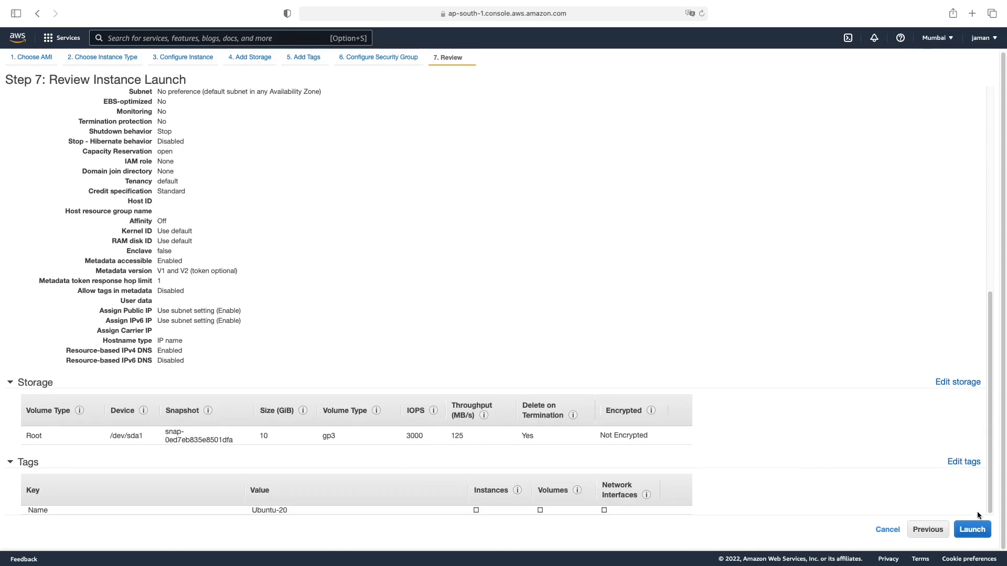
Launch the reviewed instance to bring up the key pair dialog, which shows no existing key pairs.
left_click(971, 529)
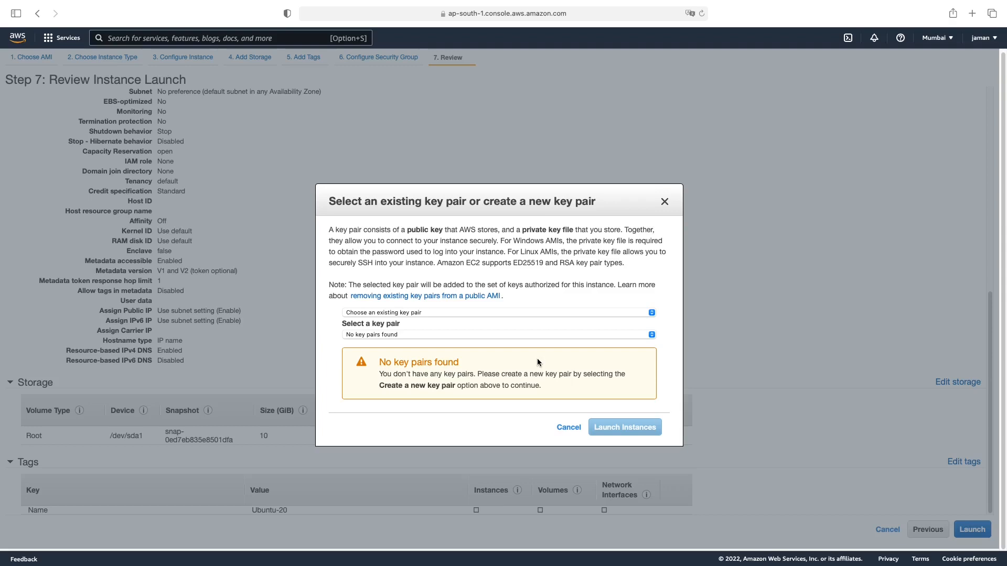
mouse_move(421, 331)
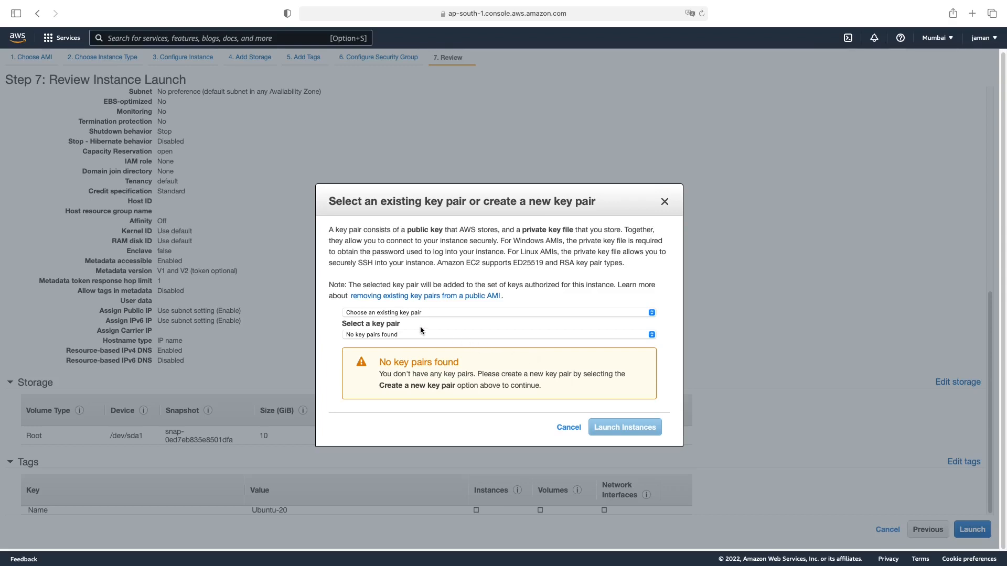
mouse_move(427, 317)
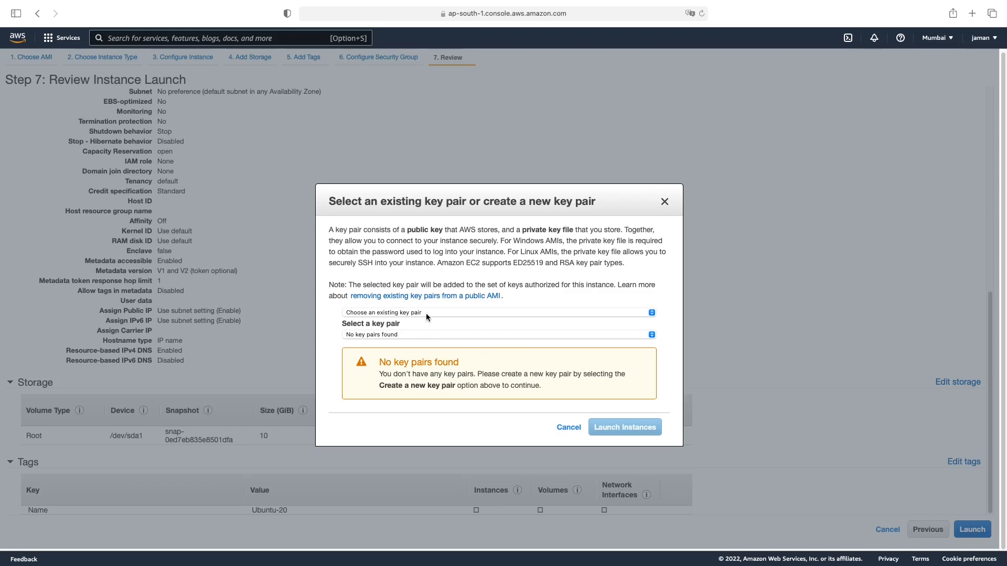
Create an RSA key pair named ubuntu-20 and allow its private key file to download.
left_click(495, 312)
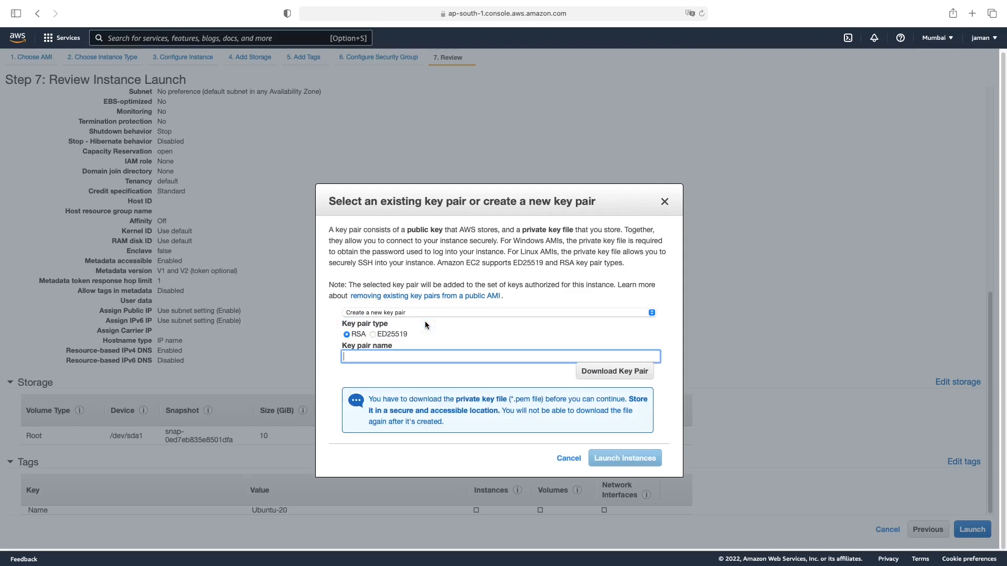
mouse_move(412, 343)
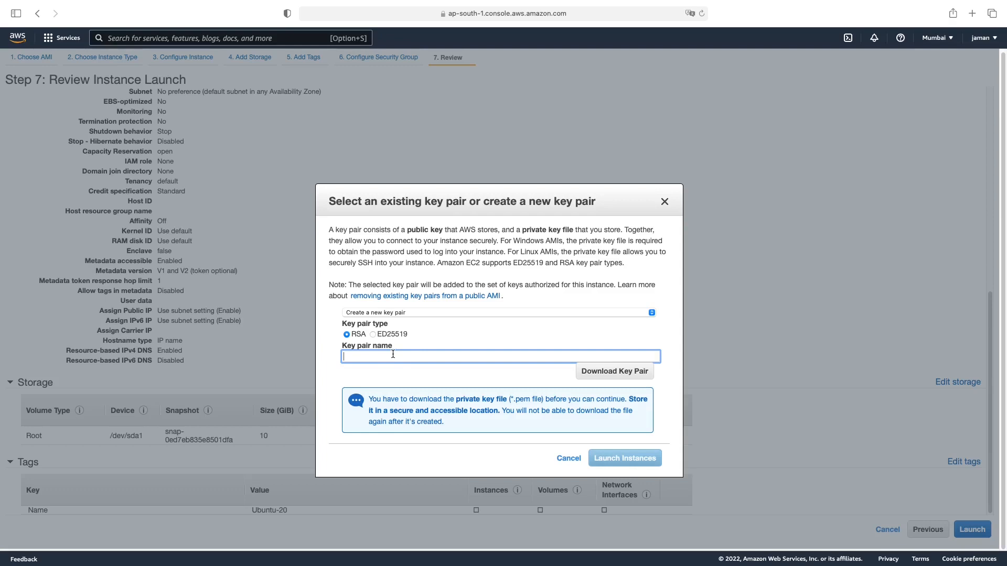
type("ubuntu-20")
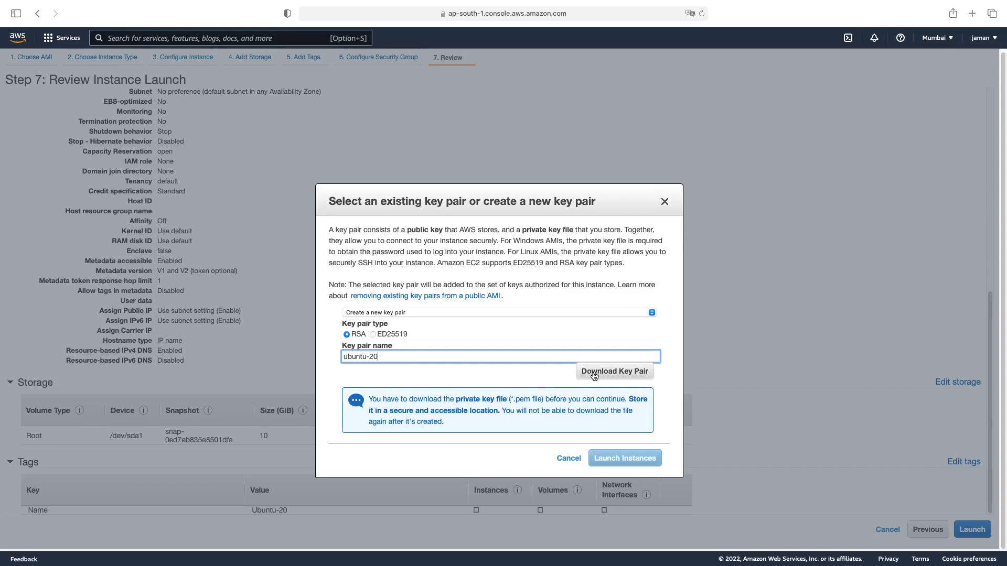
left_click(613, 371)
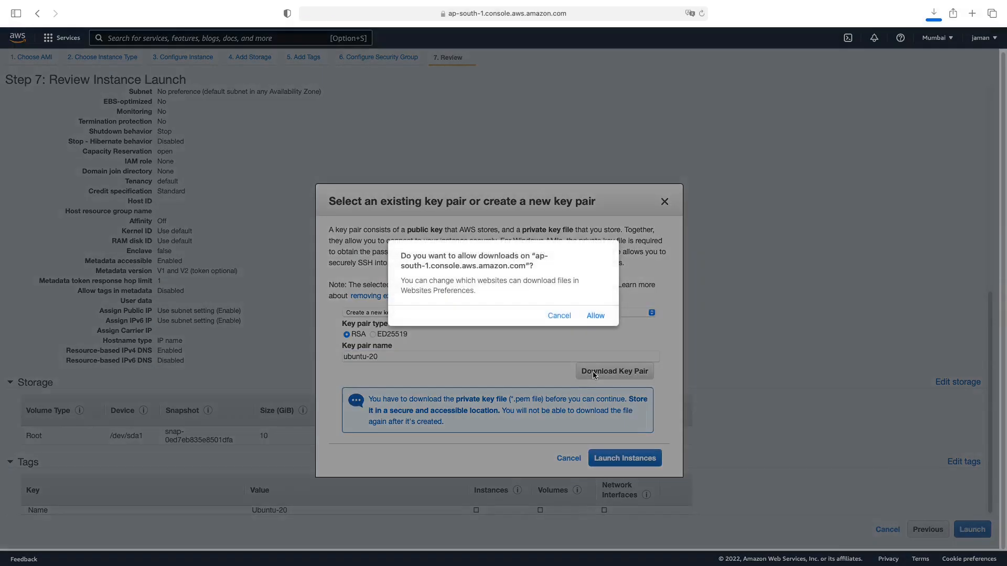
left_click(594, 315)
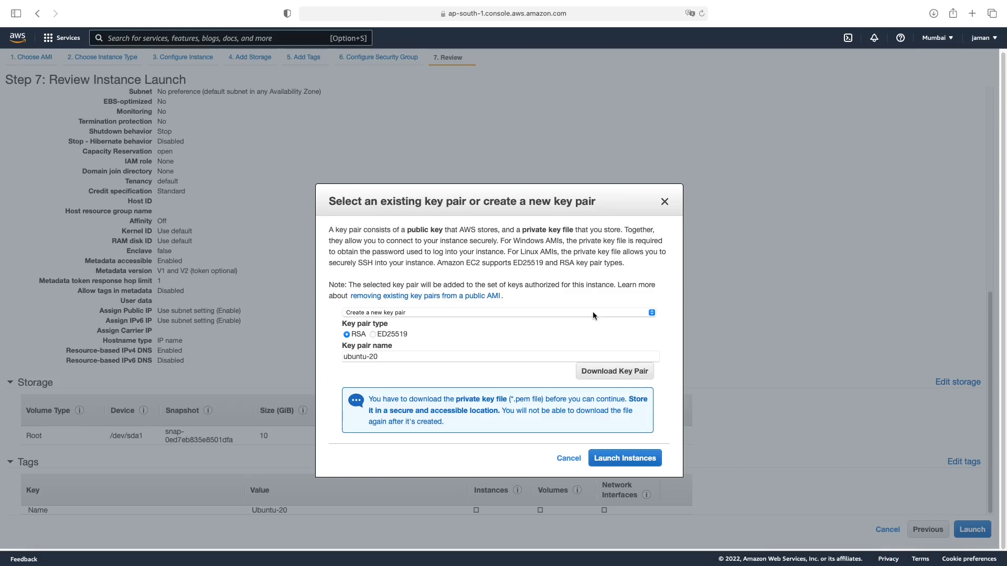
mouse_move(575, 330)
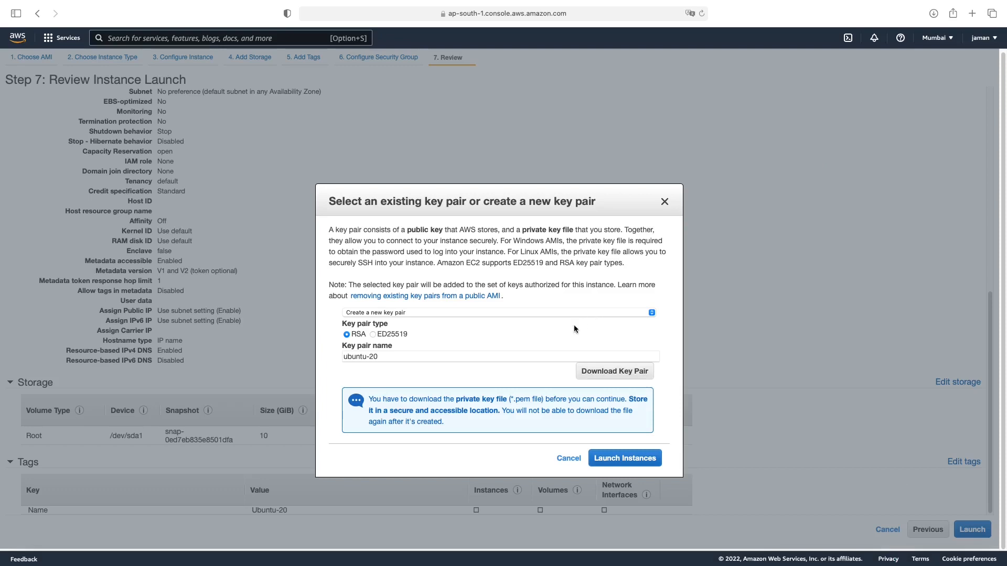
mouse_move(615, 431)
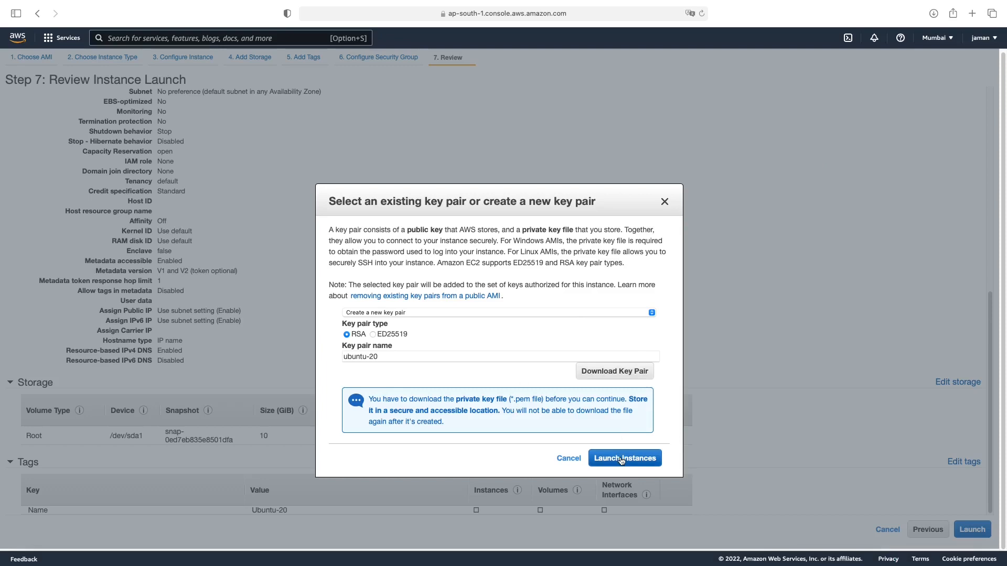
Launch the instance with the ubuntu-20 key pair, reaching the Launch Status page.
left_click(624, 458)
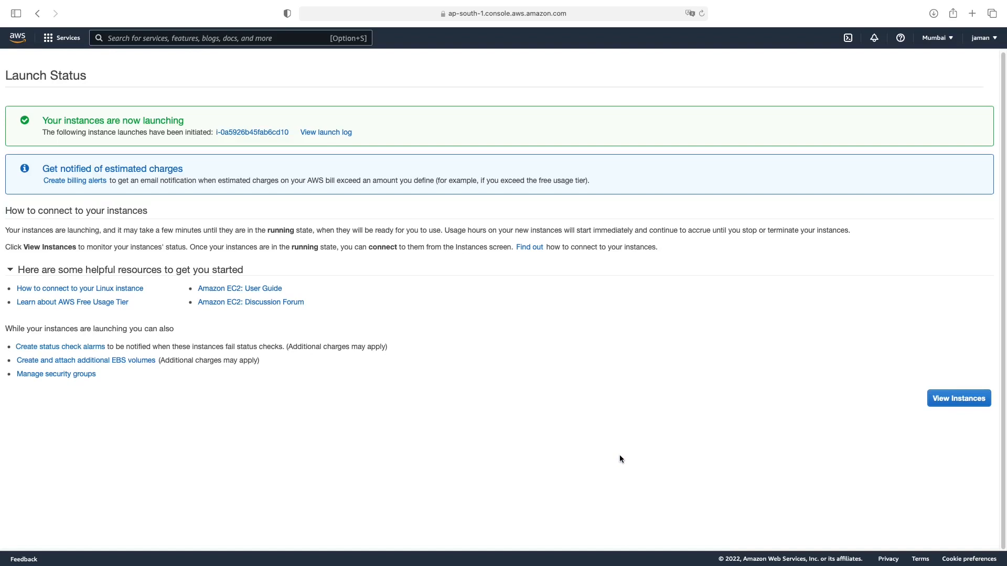
mouse_move(619, 458)
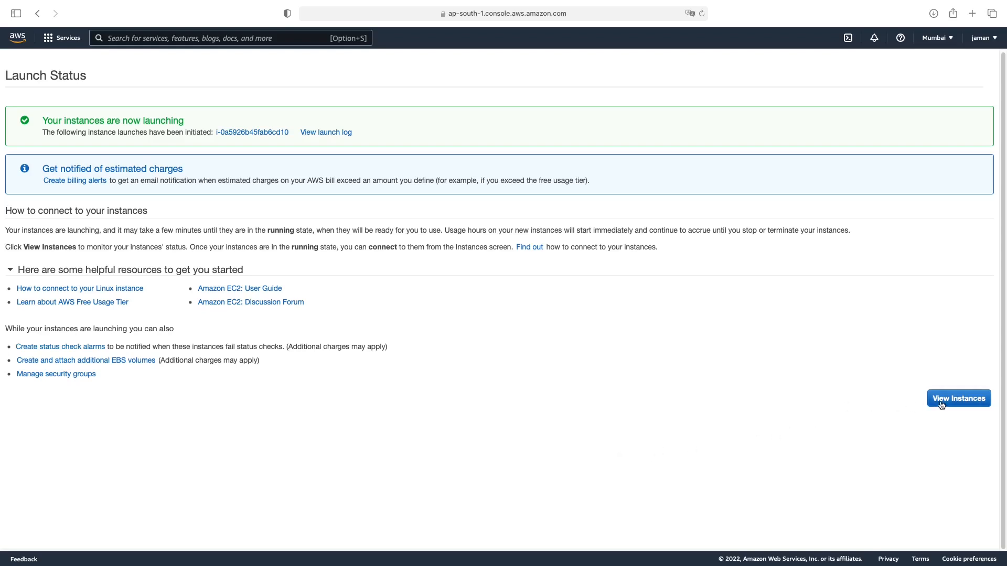
Select the Ubuntu-20 instance in the instances list and try opening its public address 65.1.93.184.
left_click(958, 398)
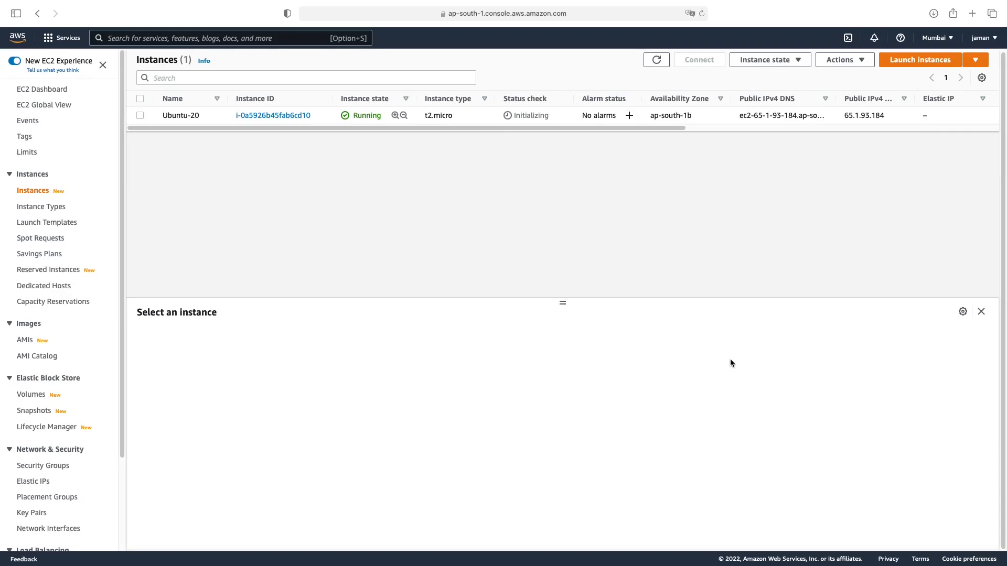
mouse_move(410, 242)
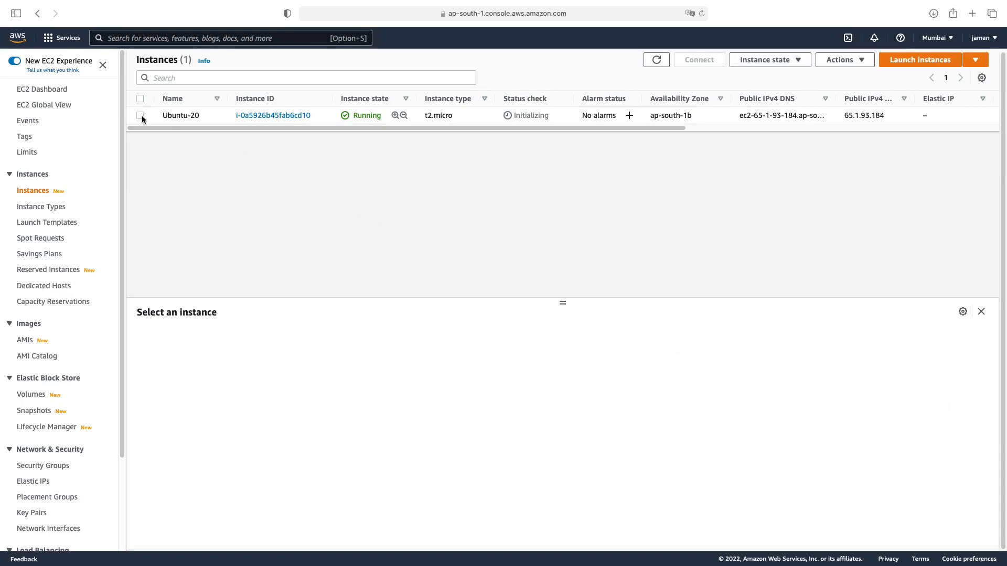
left_click(140, 115)
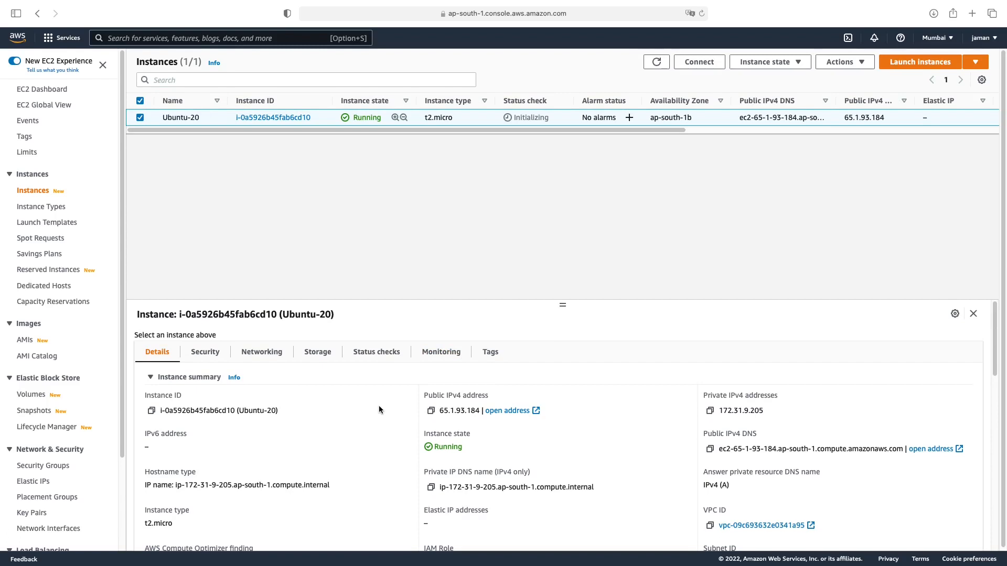
mouse_move(474, 412)
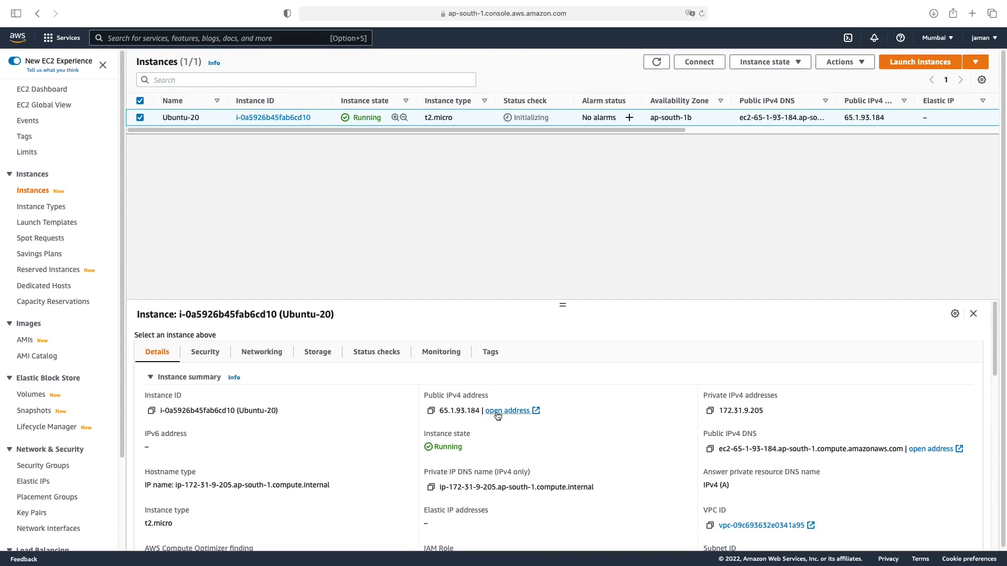
left_click(508, 410)
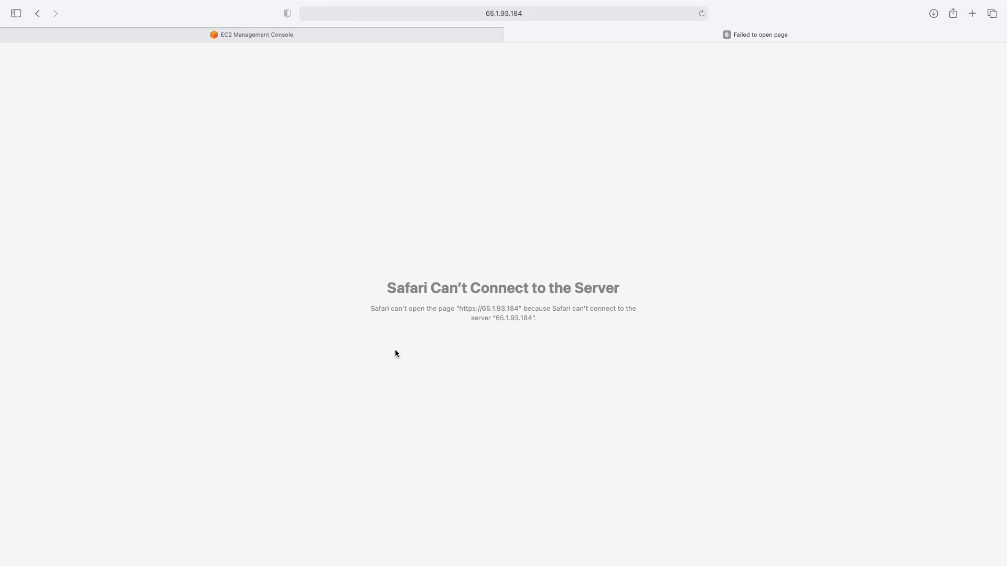
mouse_move(514, 64)
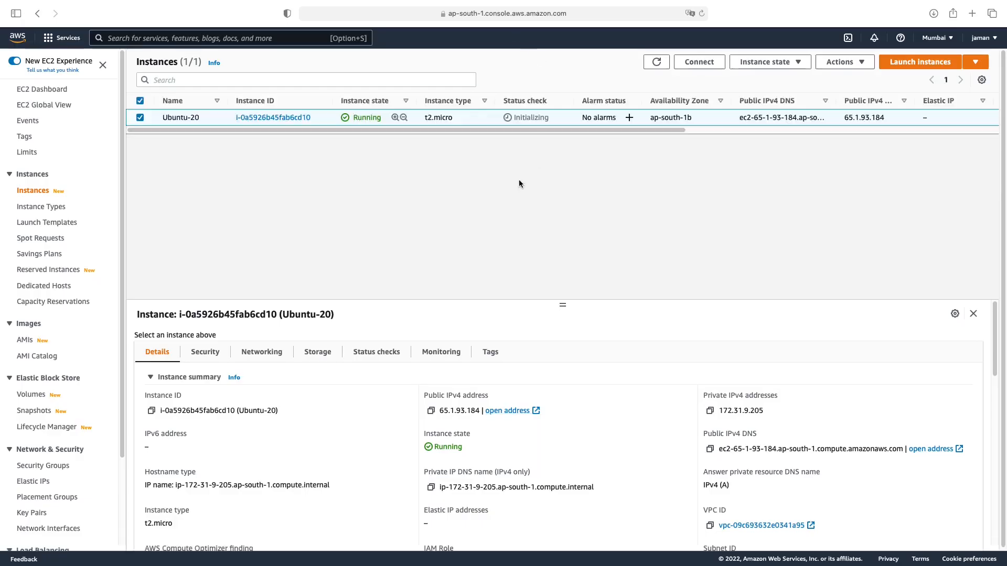
mouse_move(264, 126)
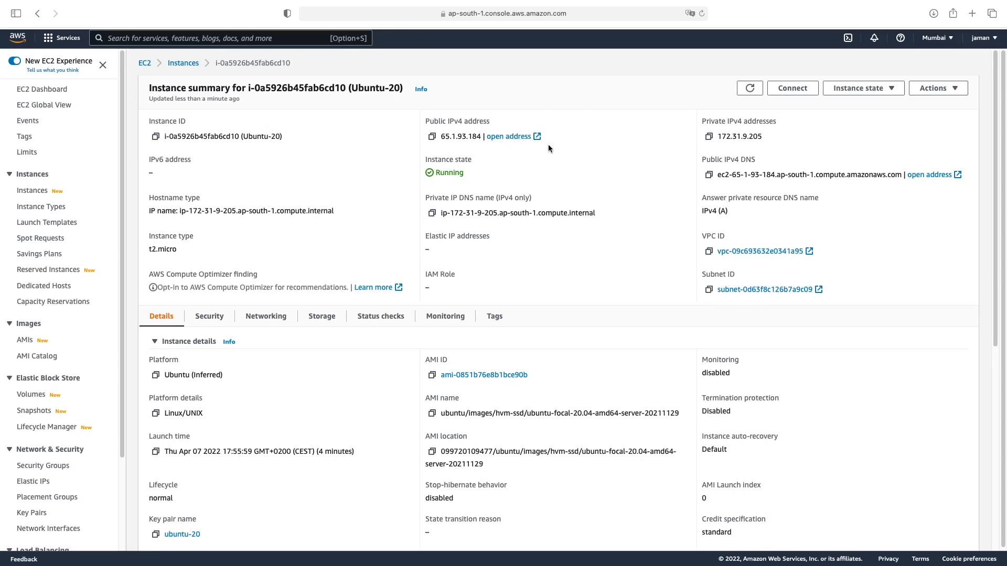
Connect to Ubuntu-20 through EC2 Instance Connect in the browser and run ls in the shell.
left_click(792, 88)
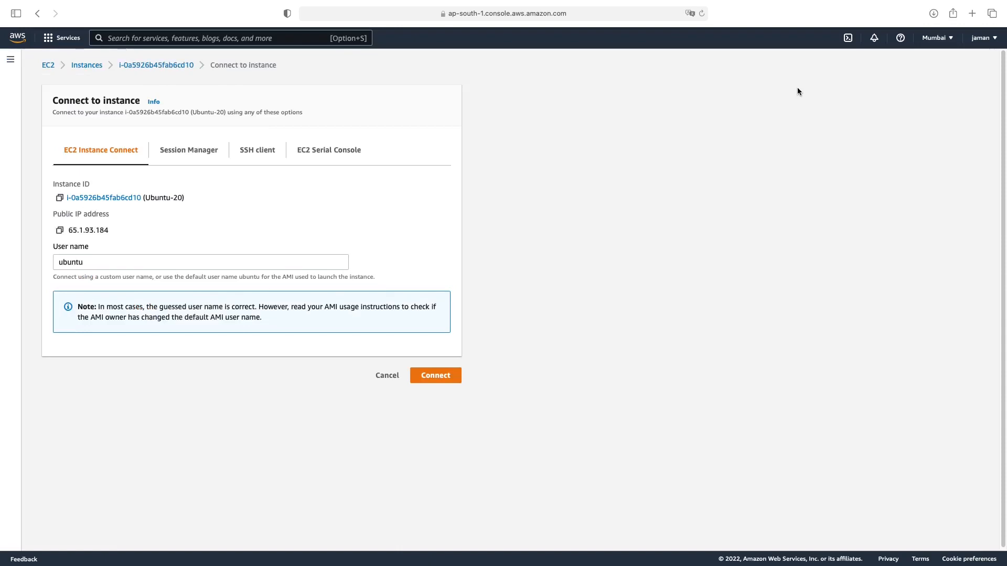
mouse_move(724, 135)
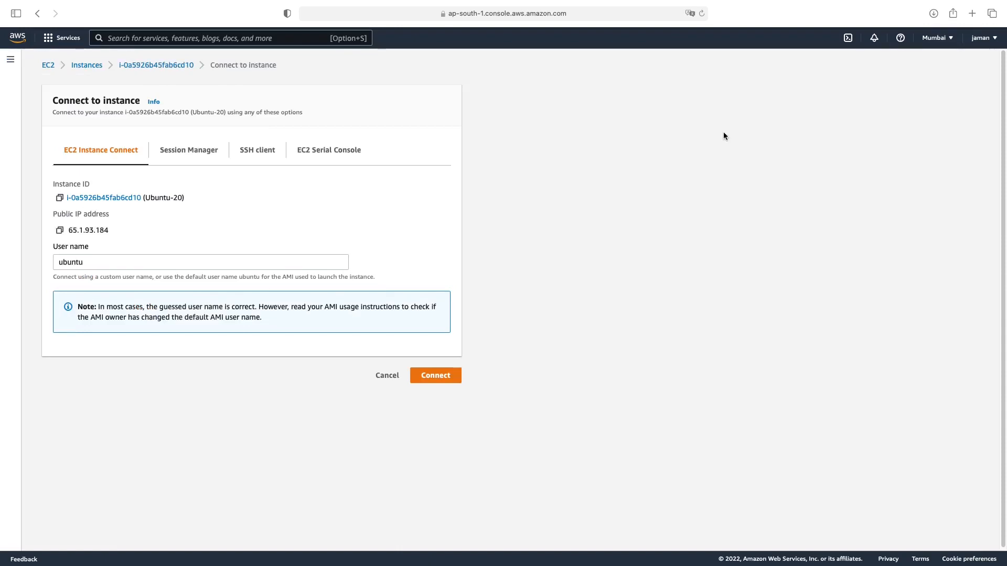
mouse_move(569, 249)
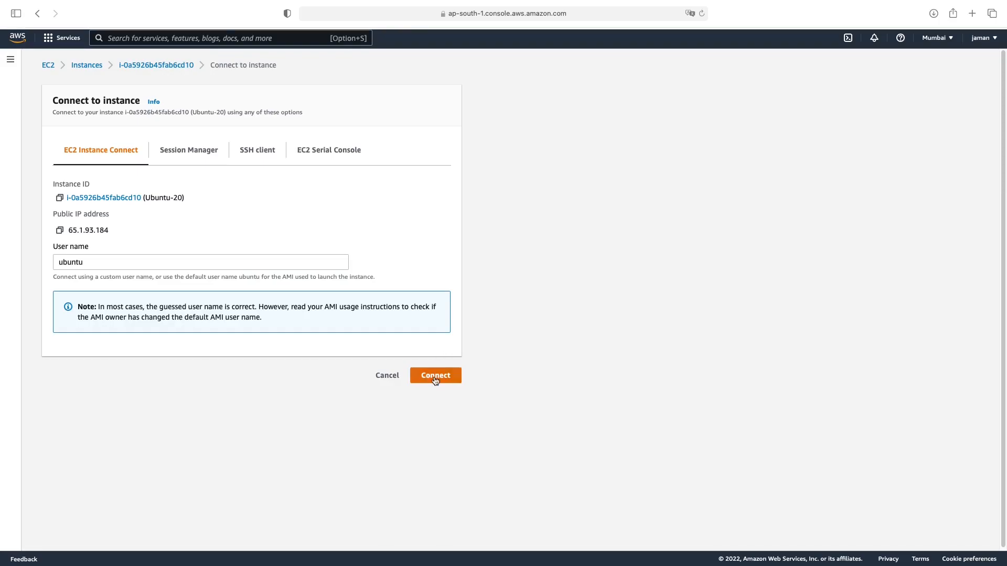
left_click(436, 375)
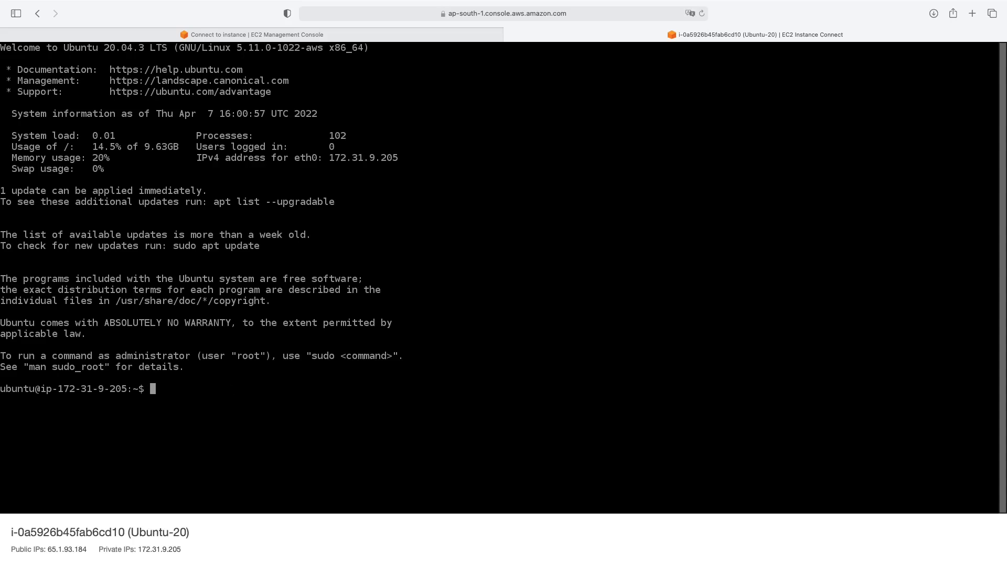
type("ls")
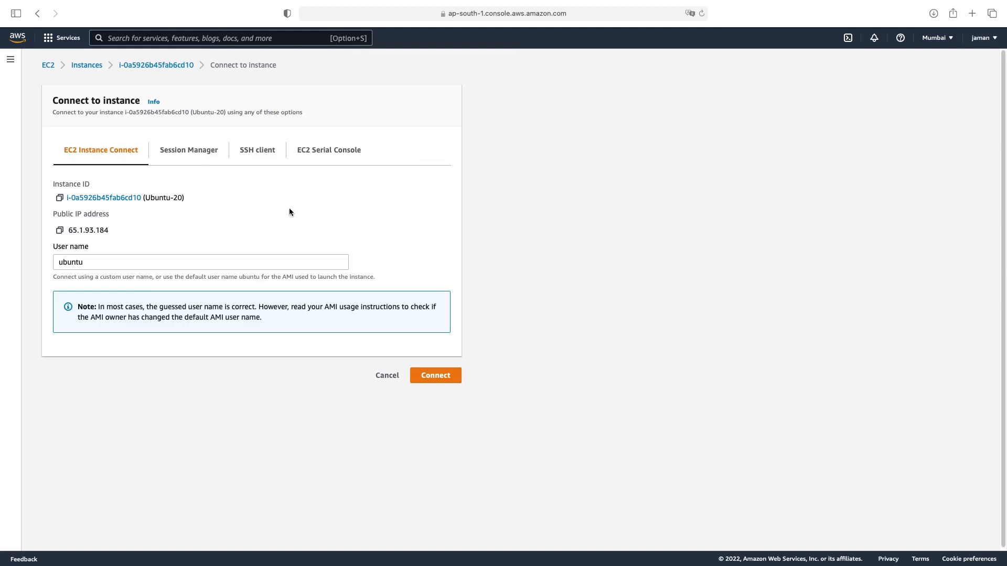
Show the SSH client instructions with the chmod and ssh example commands for Ubuntu-20.
left_click(257, 149)
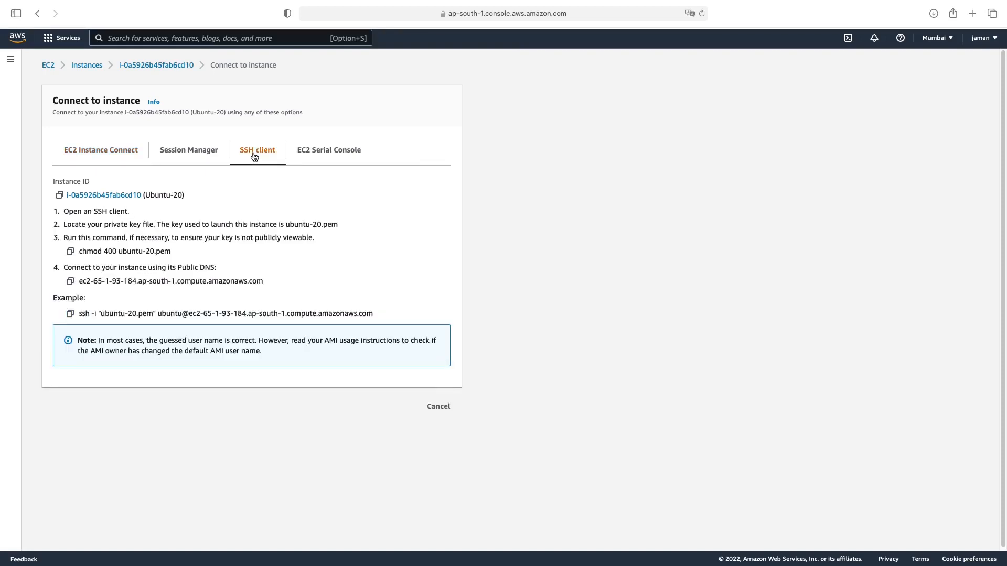
mouse_move(157, 227)
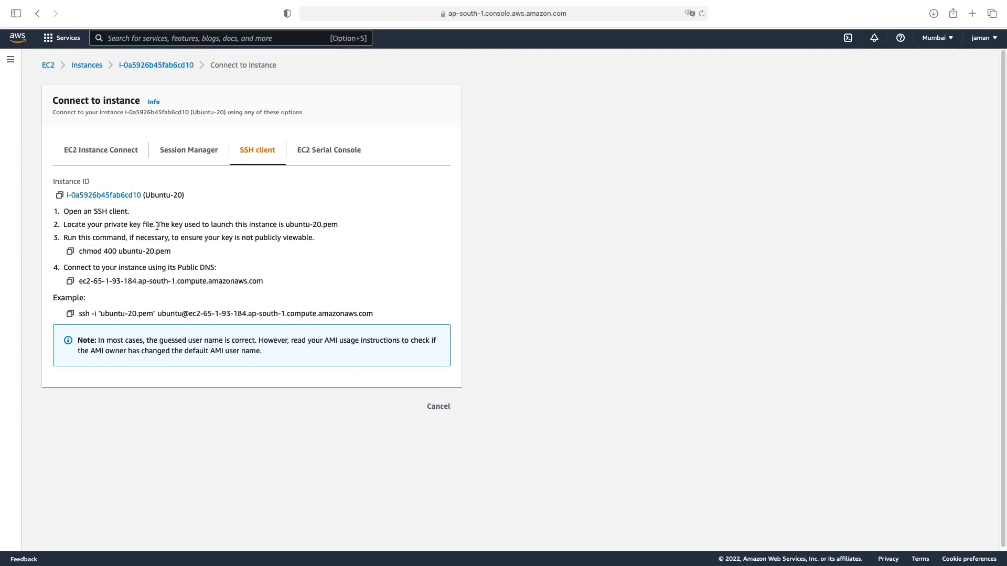
mouse_move(86, 65)
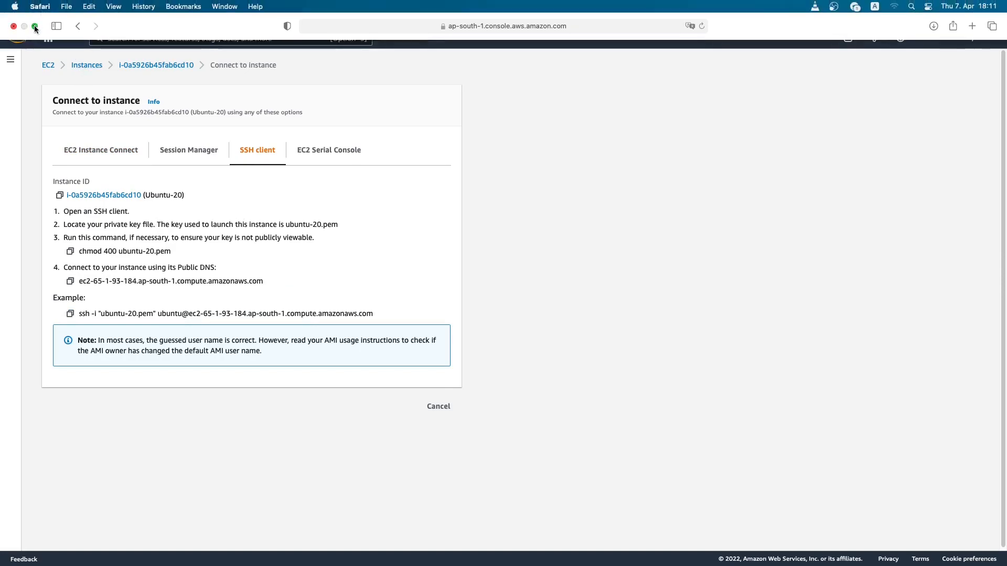
Exit Safari full screen, create a desktop folder named Keys, and move ubuntu-20.pem into it.
left_click(35, 26)
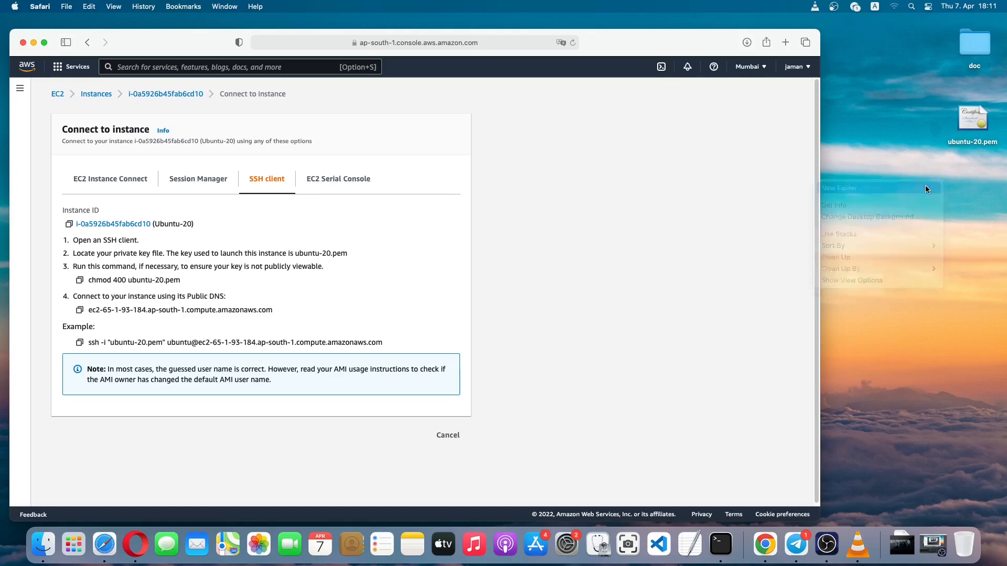
left_click(840, 187)
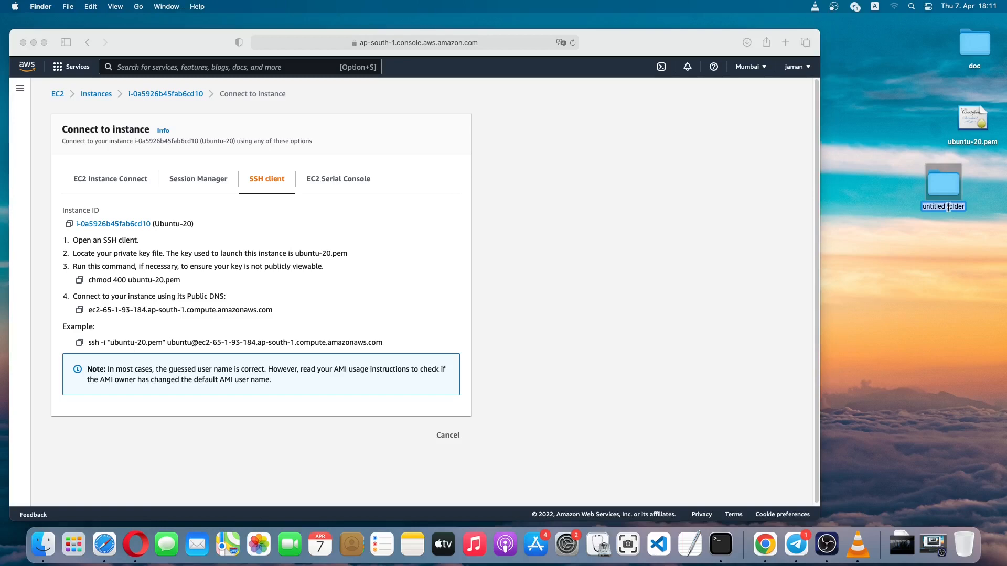
type("Keys")
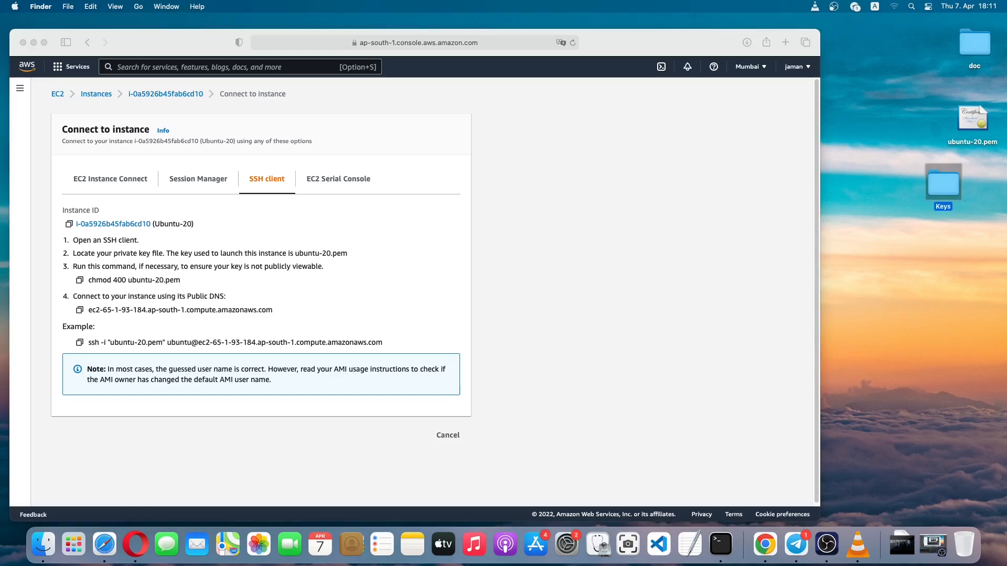
mouse_move(953, 196)
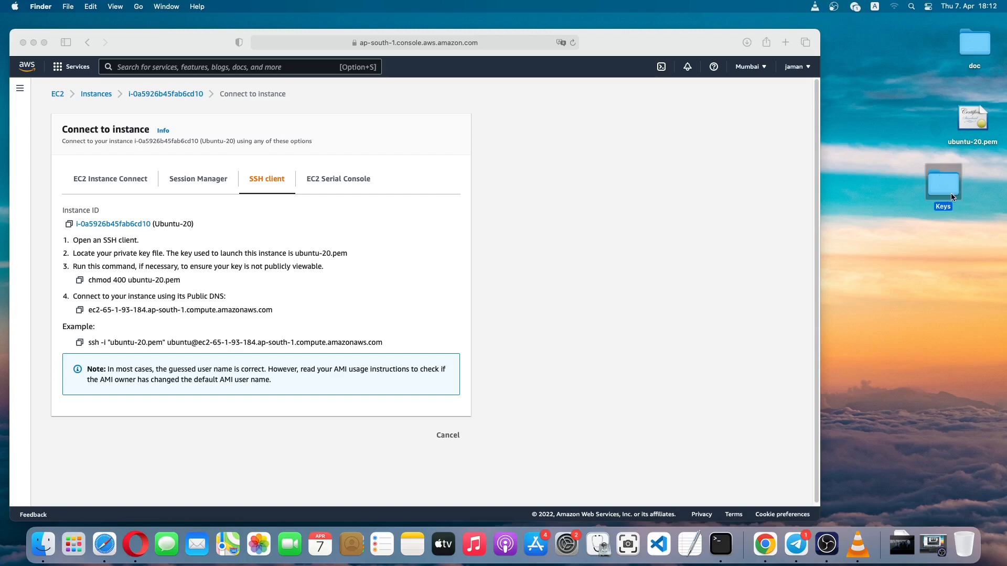
mouse_move(974, 112)
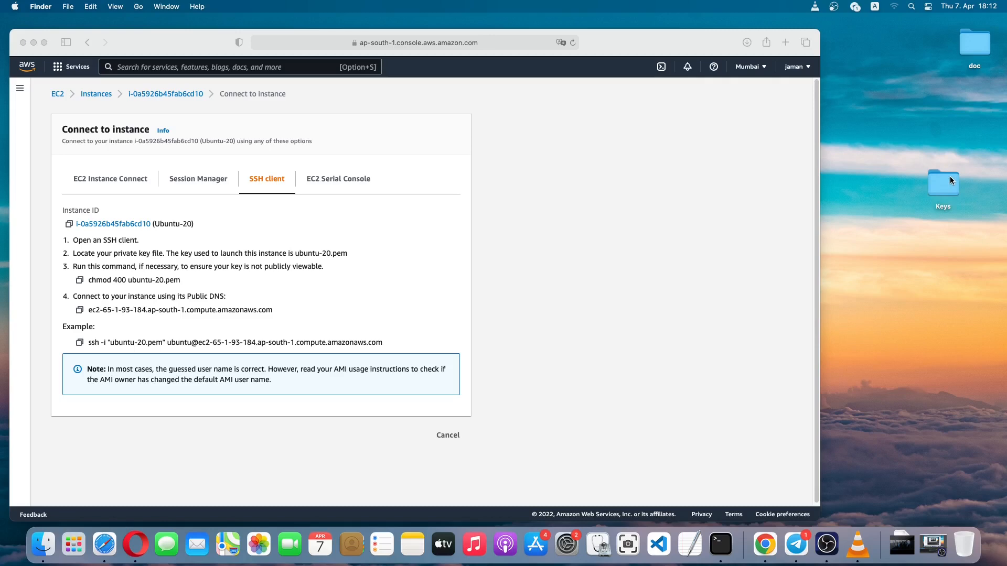
right_click(943, 183)
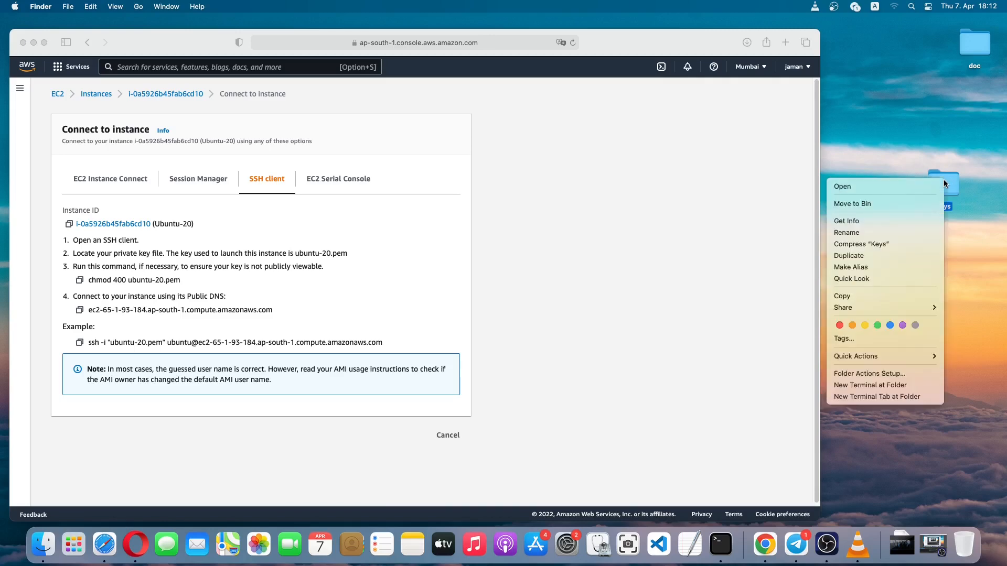
mouse_move(870, 385)
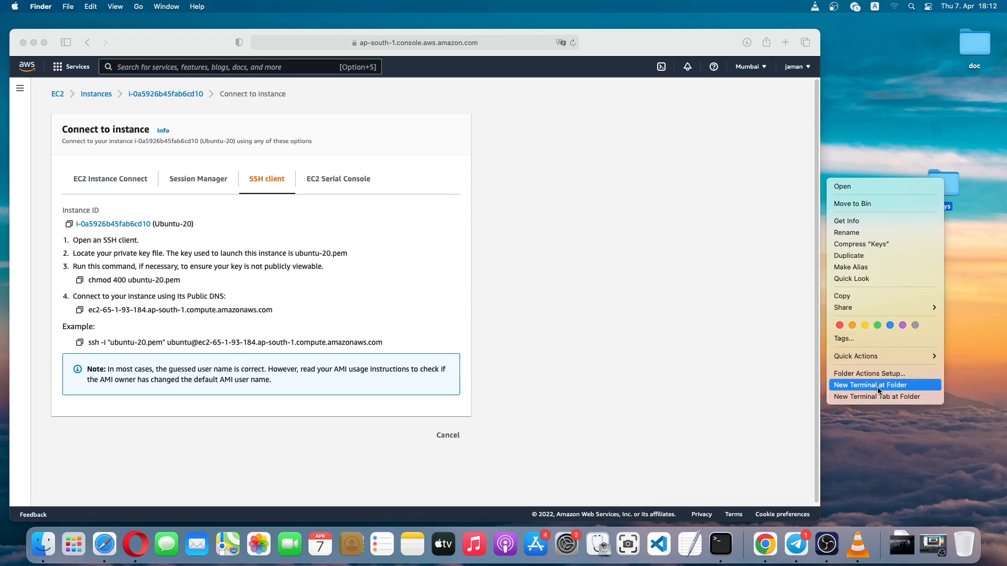
In a Terminal at the Keys folder, run chmod 400 ubuntu-20.pem and verify with ls -l.
left_click(869, 384)
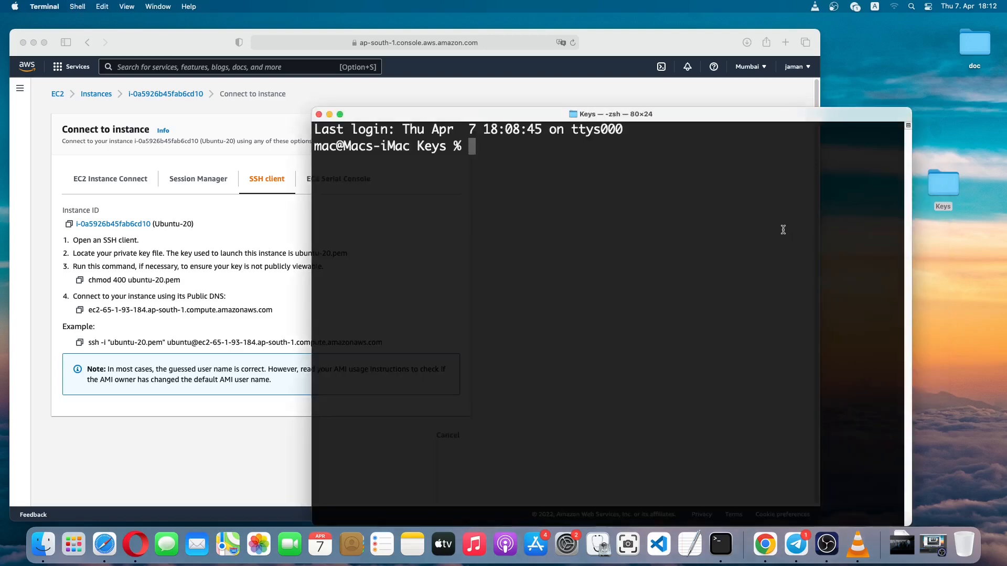
mouse_move(468, 210)
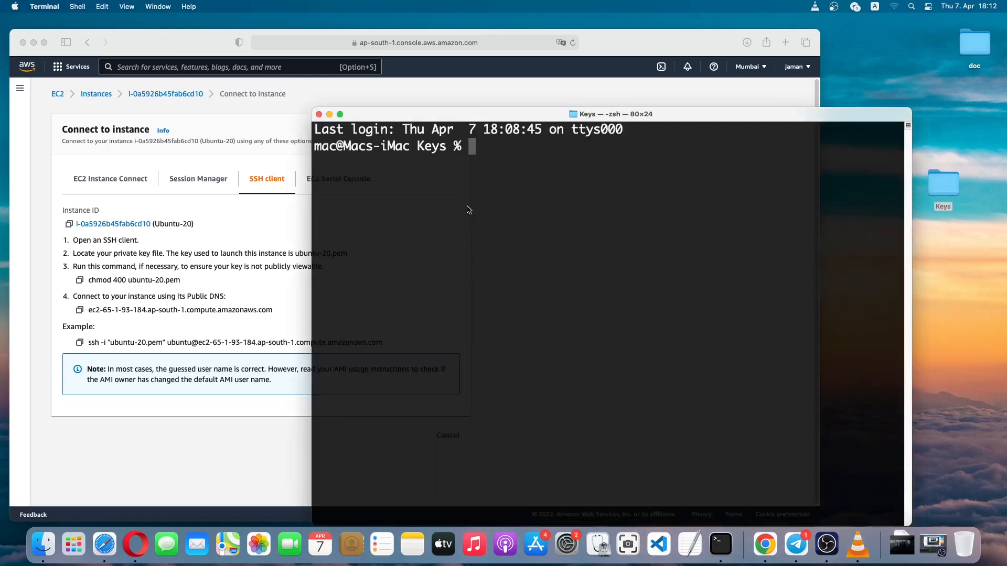
mouse_move(298, 260)
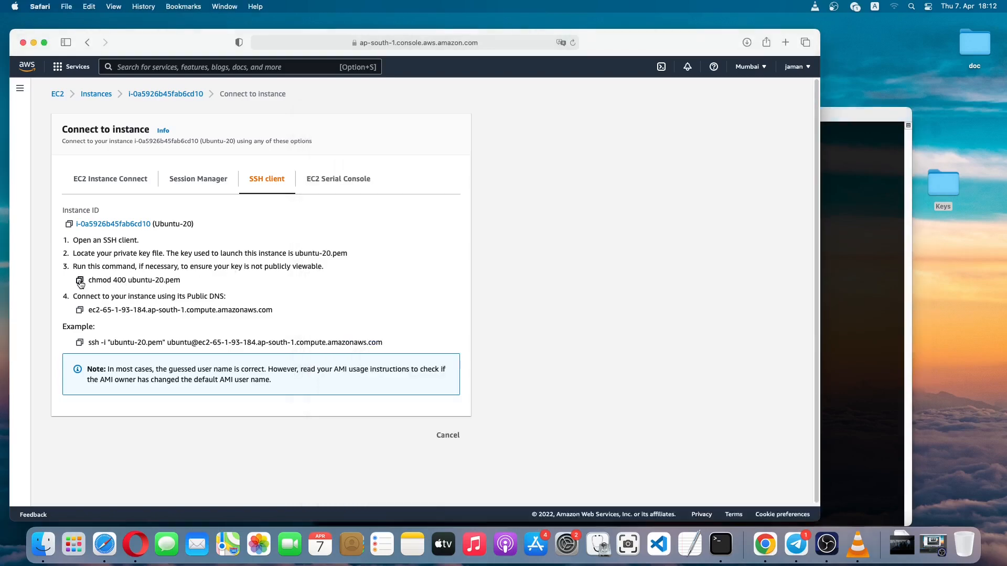
left_click(80, 280)
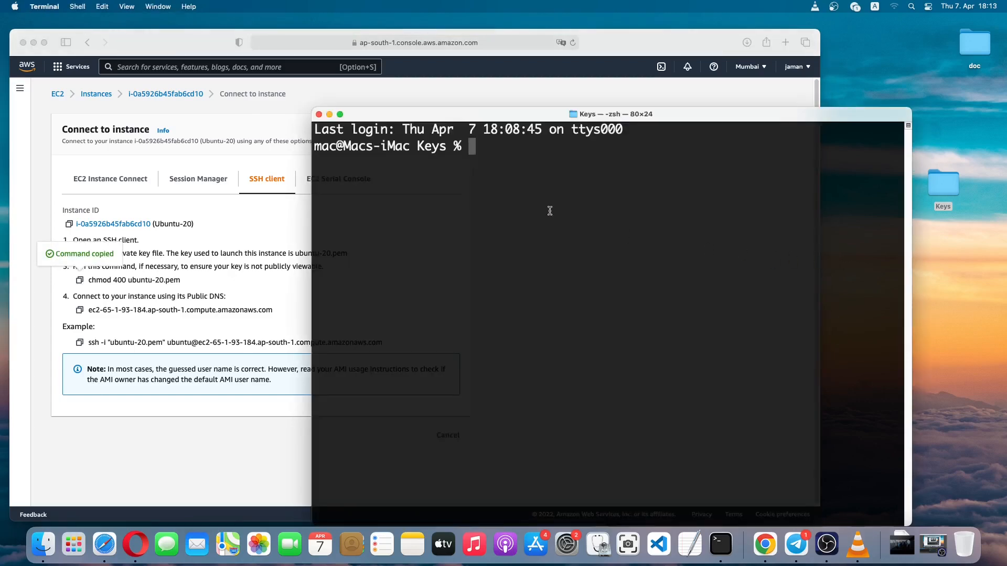
mouse_move(497, 154)
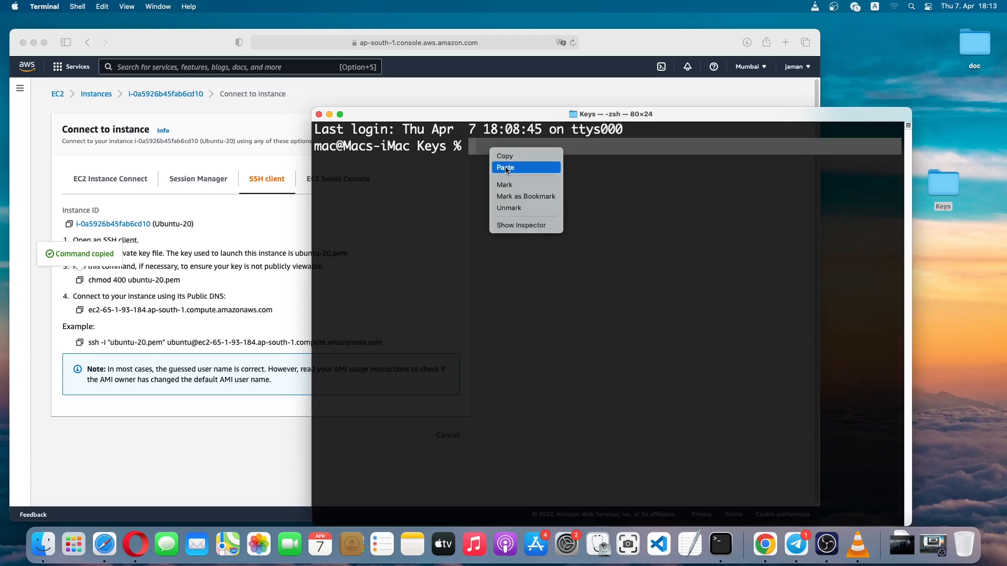
left_click(505, 168)
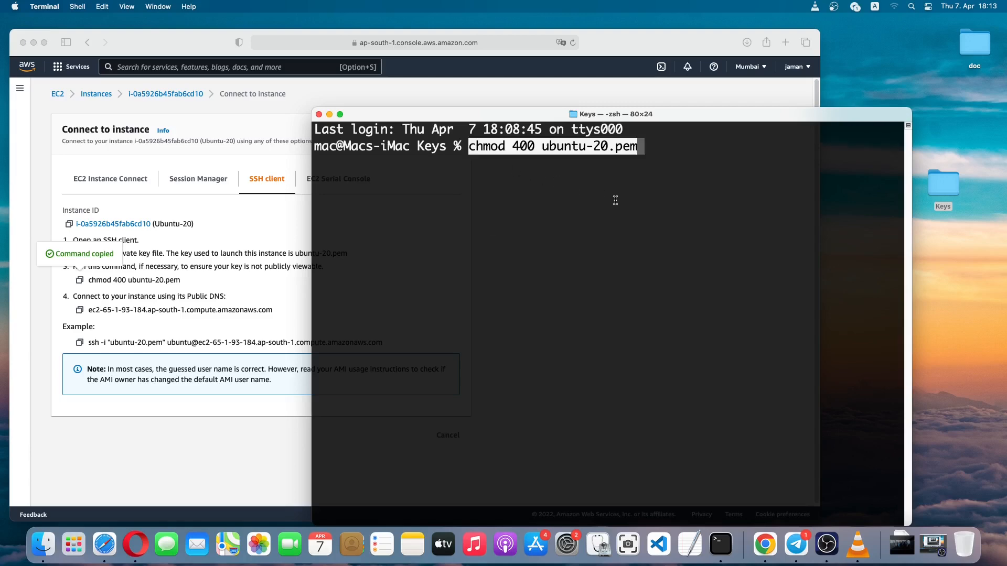
key("Return")
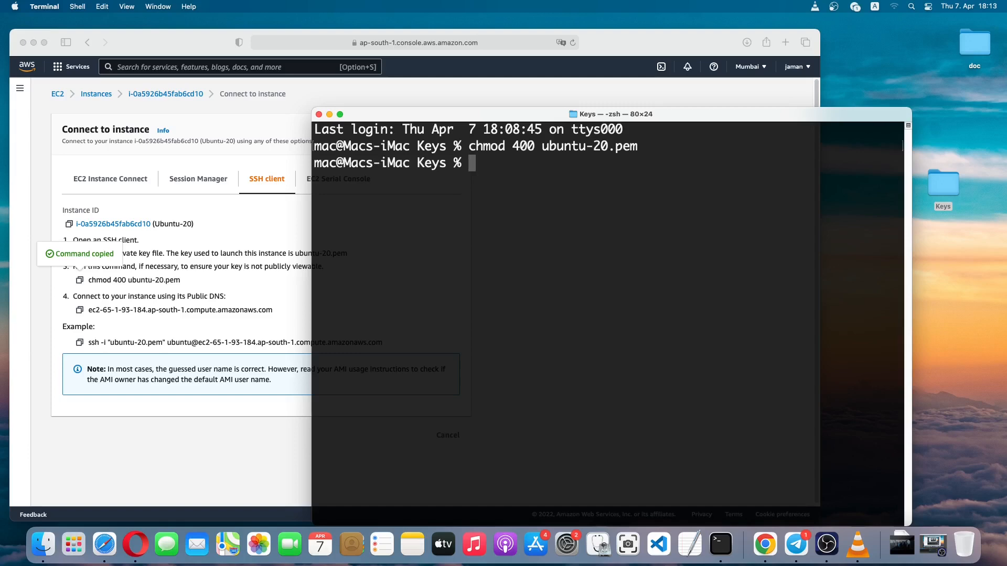
type("ls -l ubuntu-20.pem")
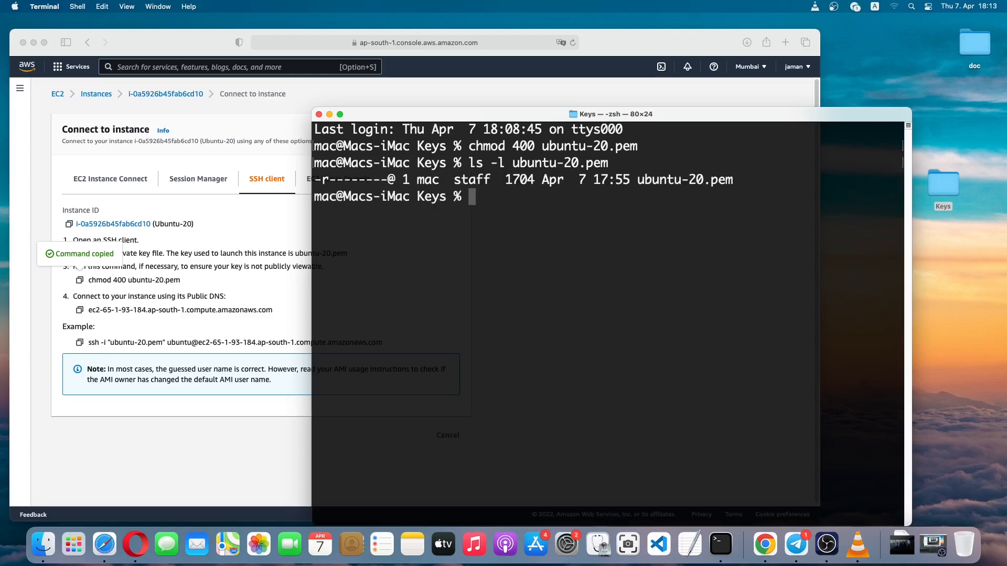
mouse_move(614, 200)
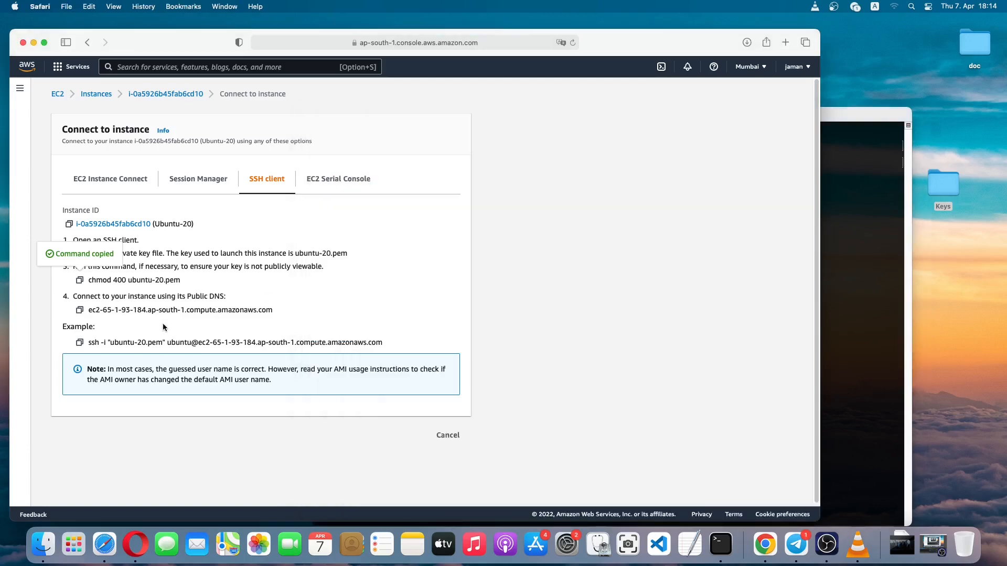
Run the console's example ssh -i ubuntu-20.pem command in Terminal and answer yes to trust the host.
left_click(80, 342)
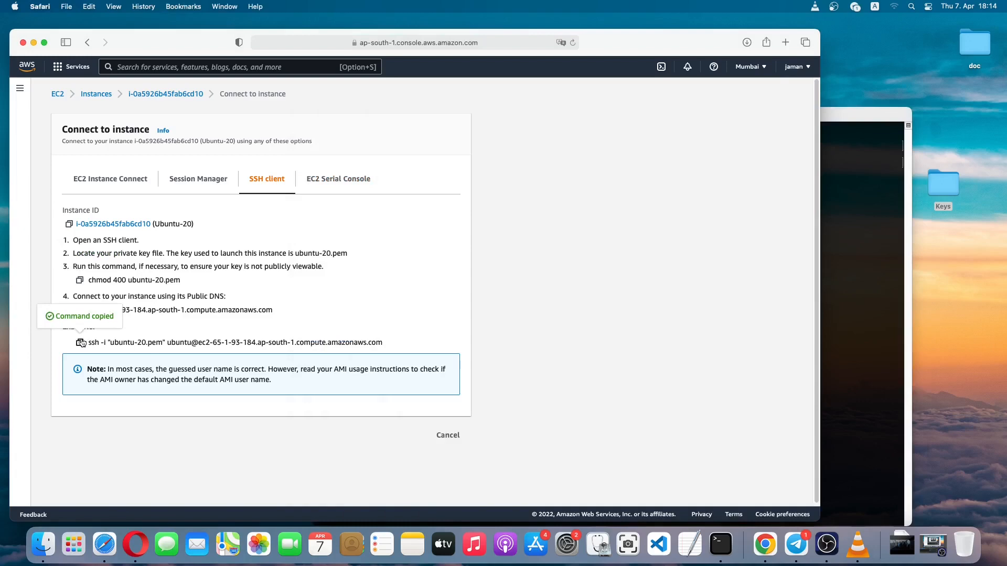
mouse_move(858, 291)
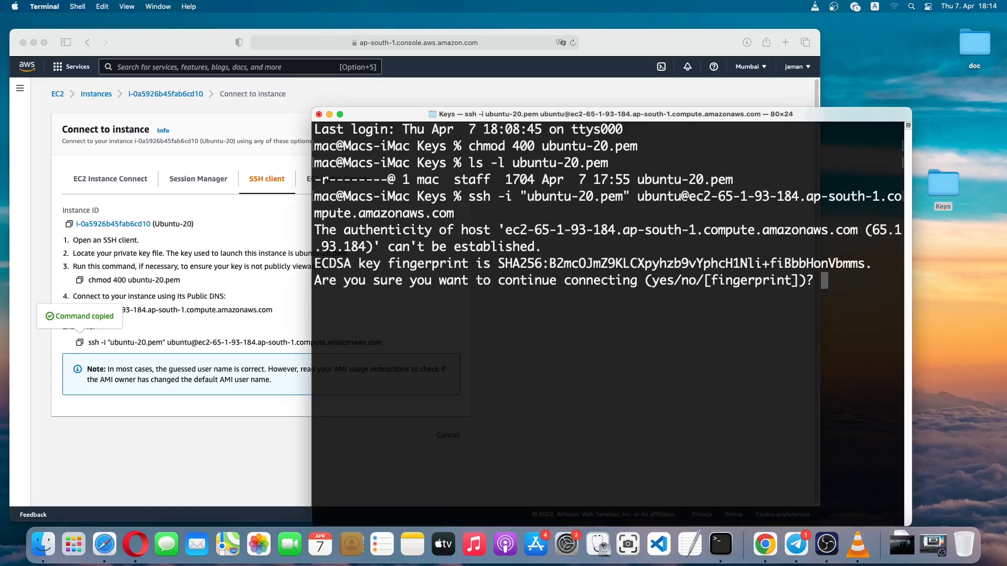
type("yes")
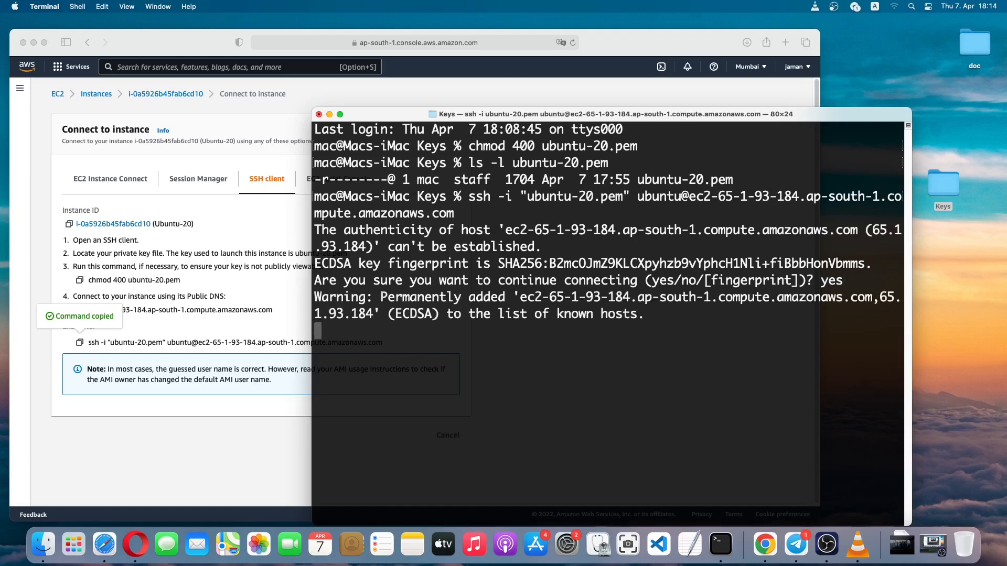
key("Return")
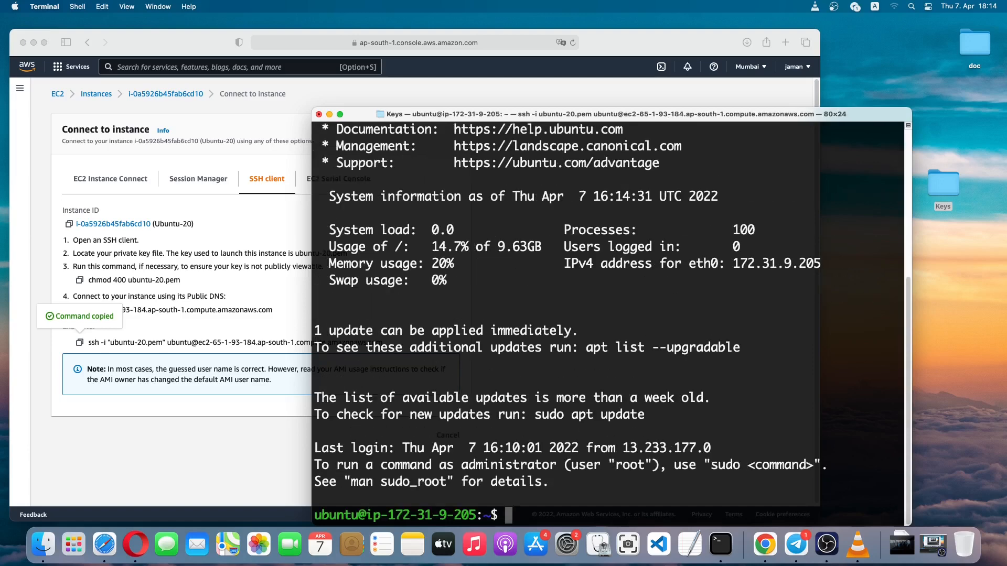